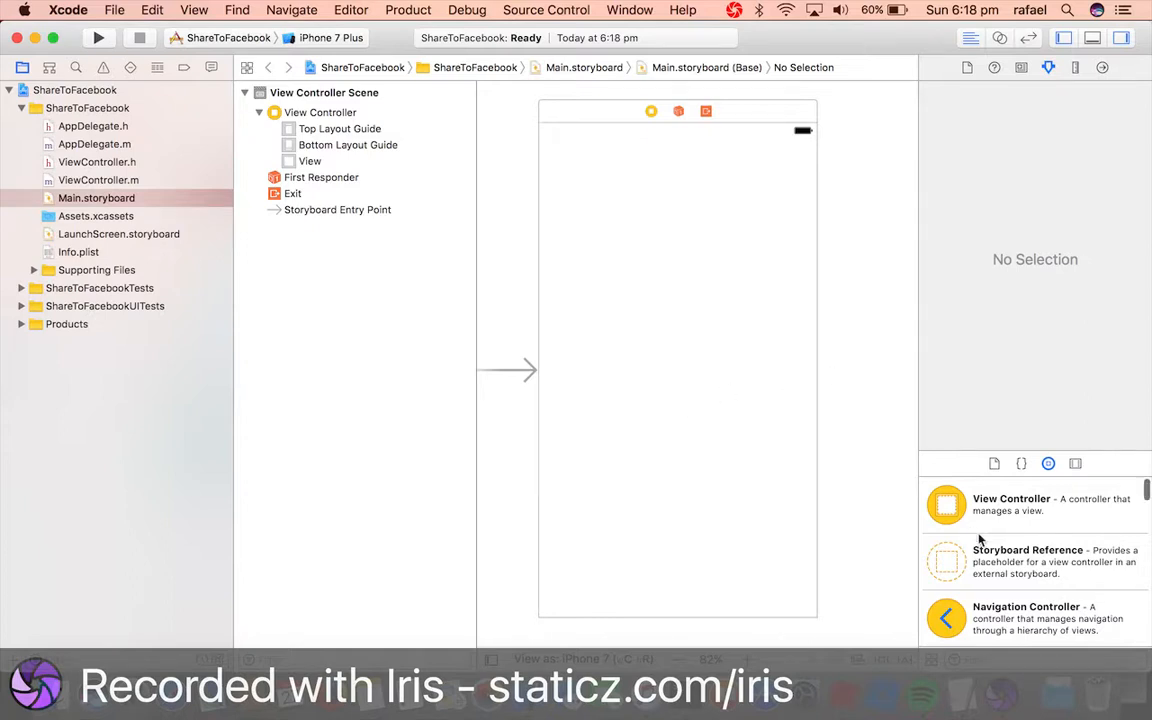
pyautogui.moveTo(946, 512)
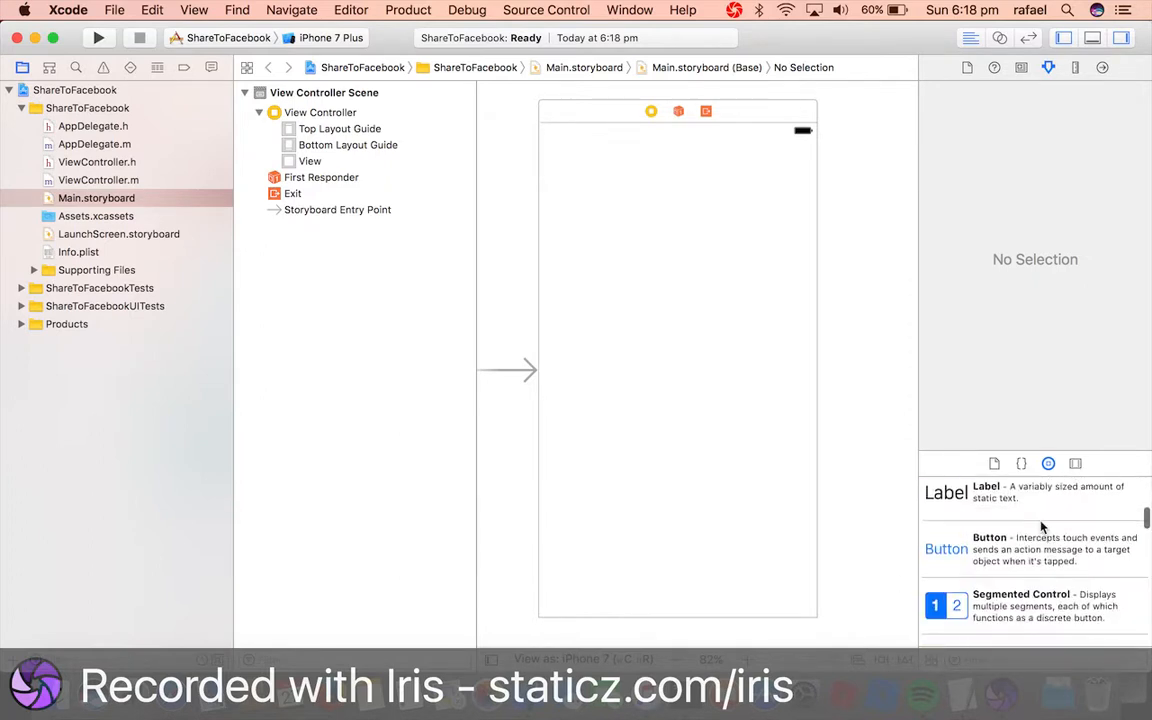
# Step: Add two buttons near the top of the view titled Share To Facebook and Share To Twitter
pyautogui.moveTo(946, 548); pyautogui.dragTo(648, 190)
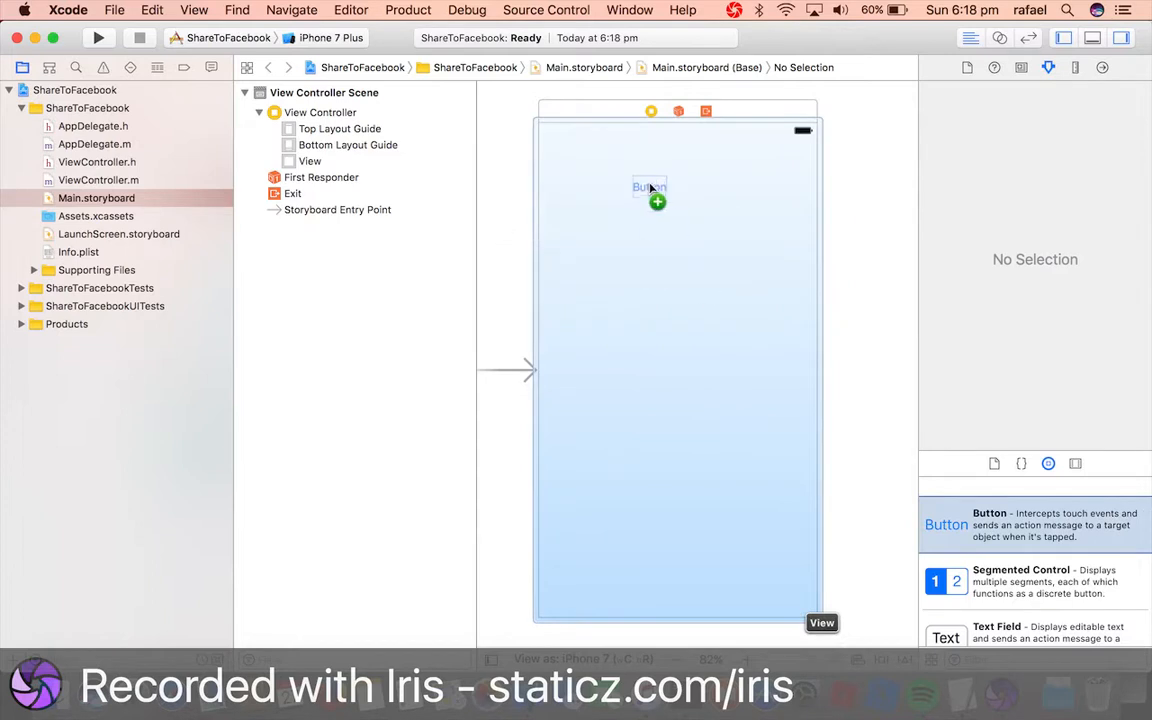
pyautogui.moveTo(648, 188); pyautogui.dragTo(678, 196)
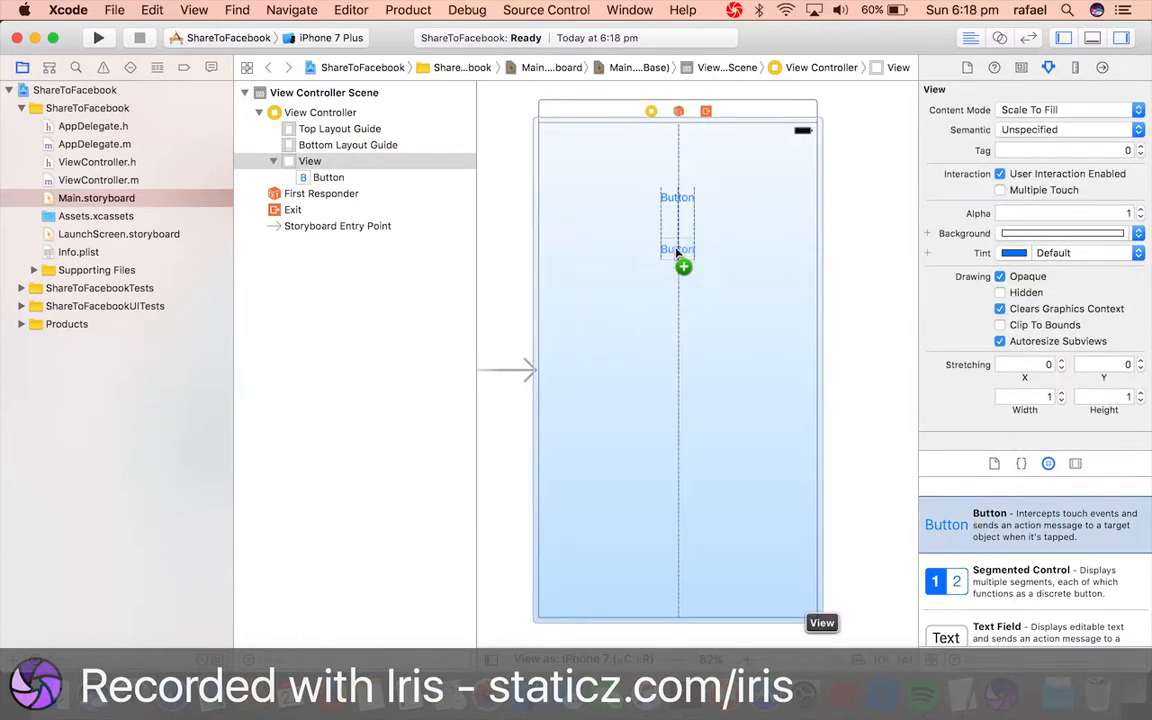
pyautogui.click(676, 248)
pyautogui.write('Share To Facebook')
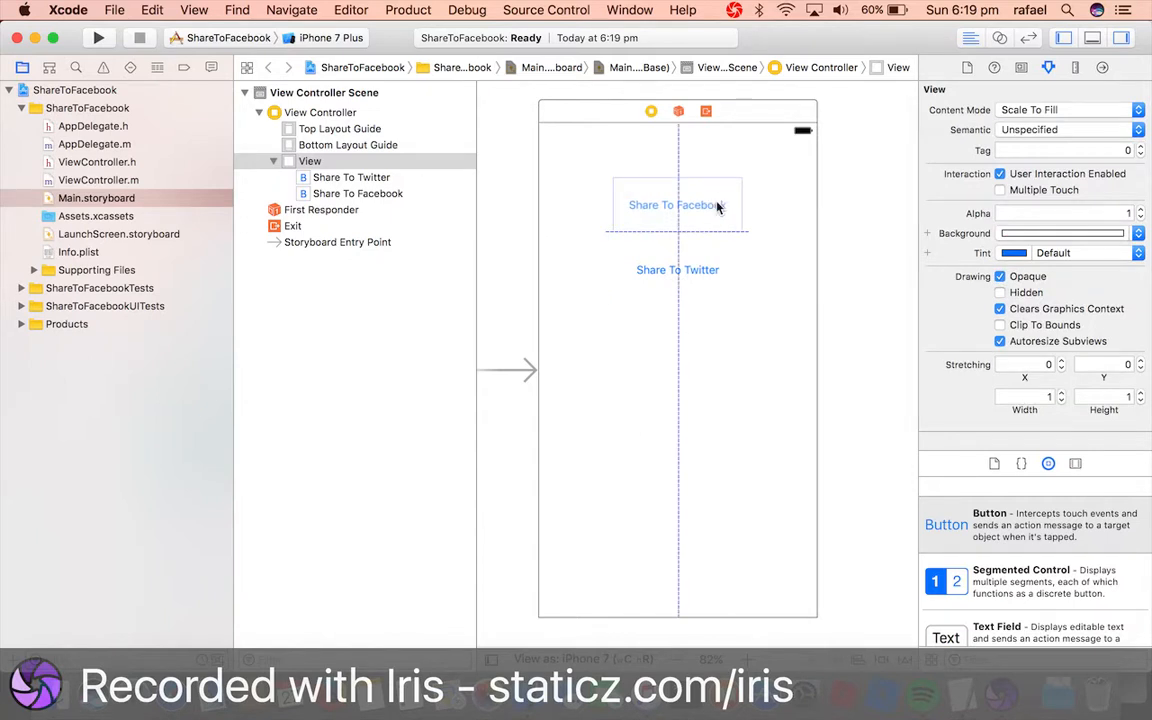
pyautogui.click(676, 268)
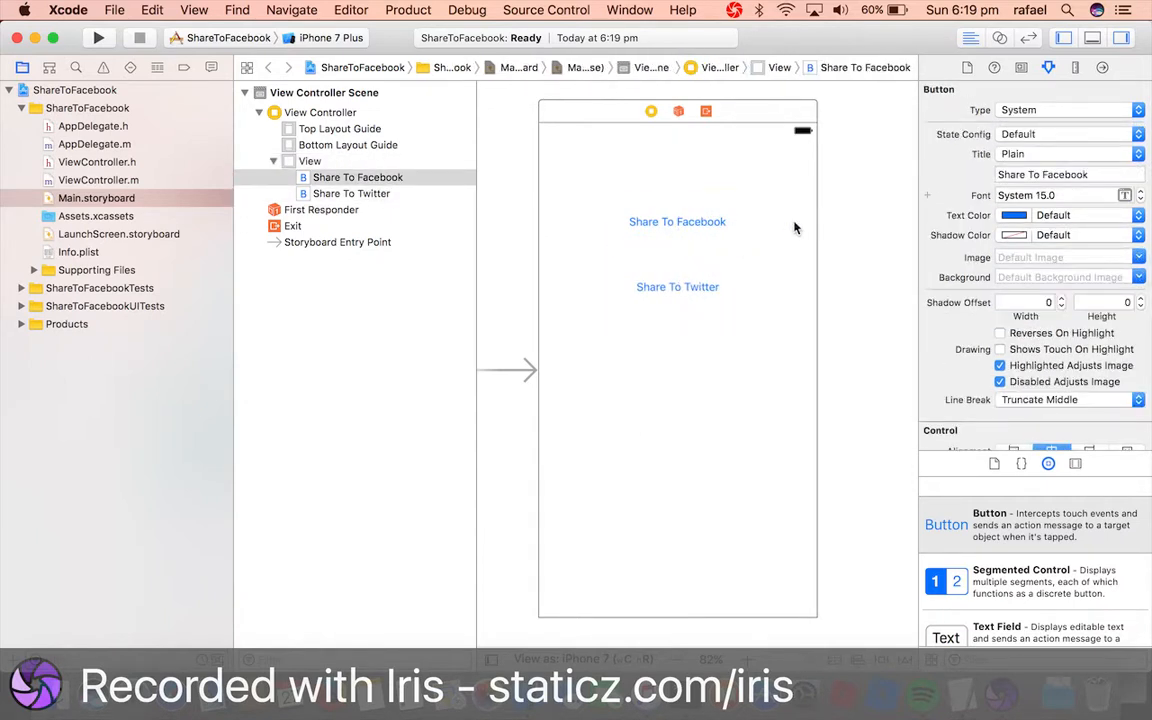
pyautogui.click(308, 160)
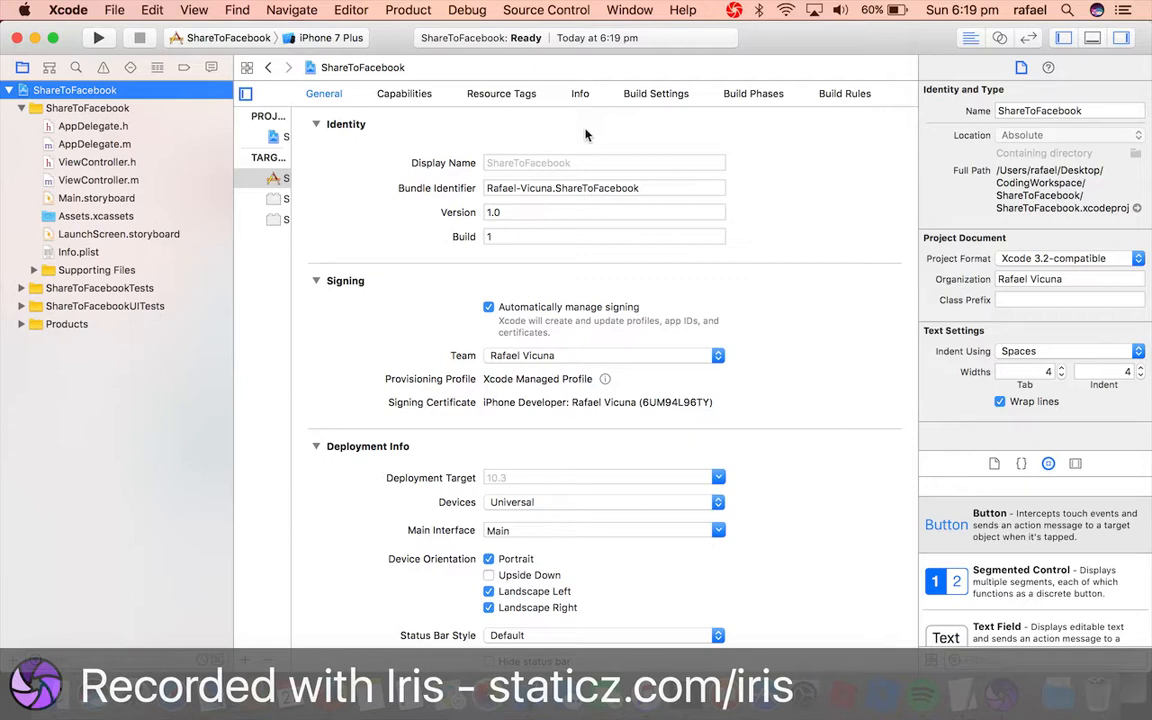
pyautogui.moveTo(712, 120)
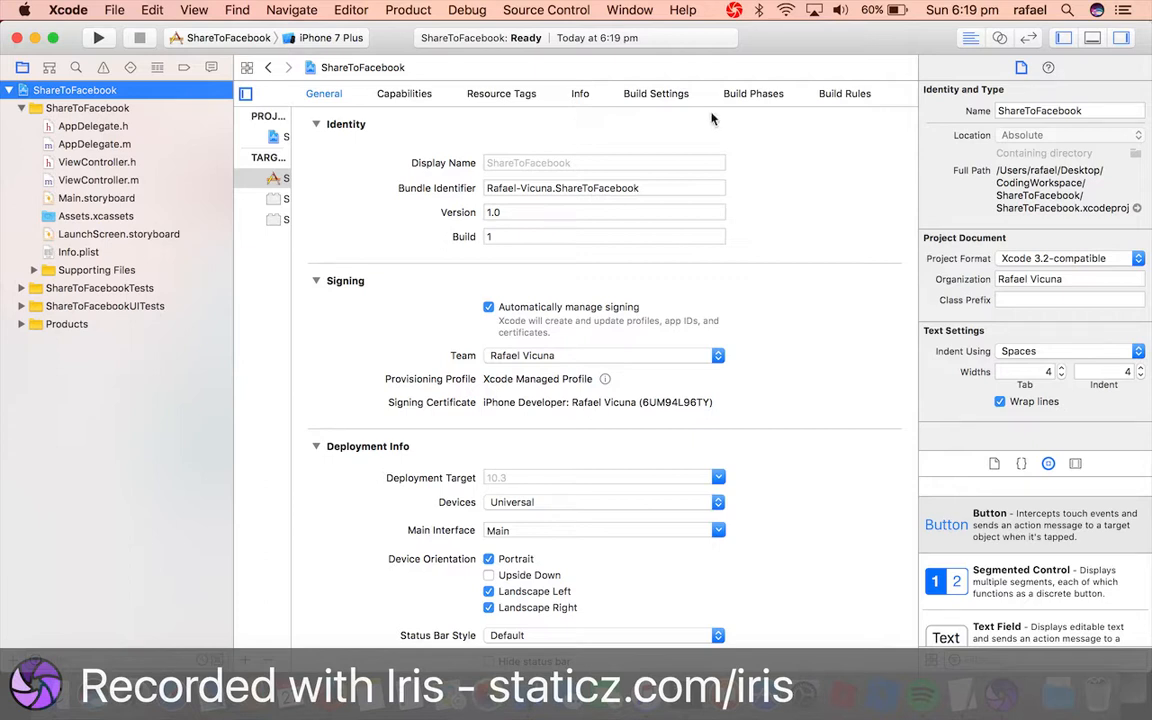
# Step: In the target's Build Phases, link Accounts.framework under Link Binary With Libraries
pyautogui.click(752, 94)
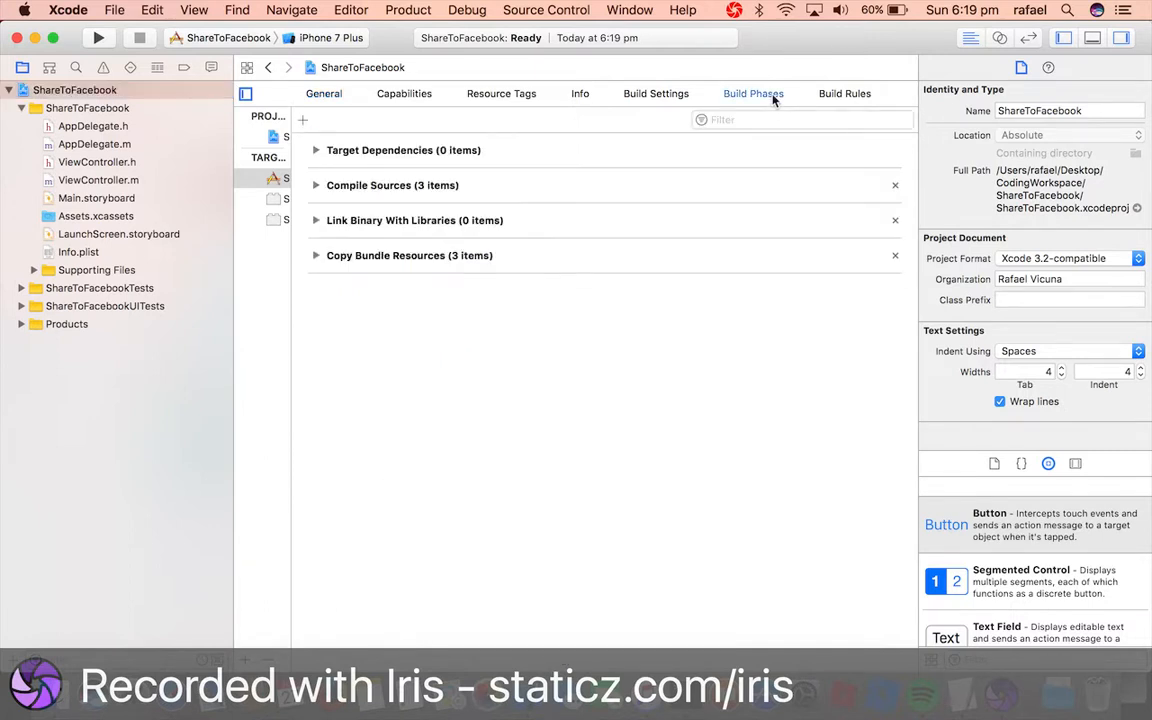
pyautogui.moveTo(334, 232)
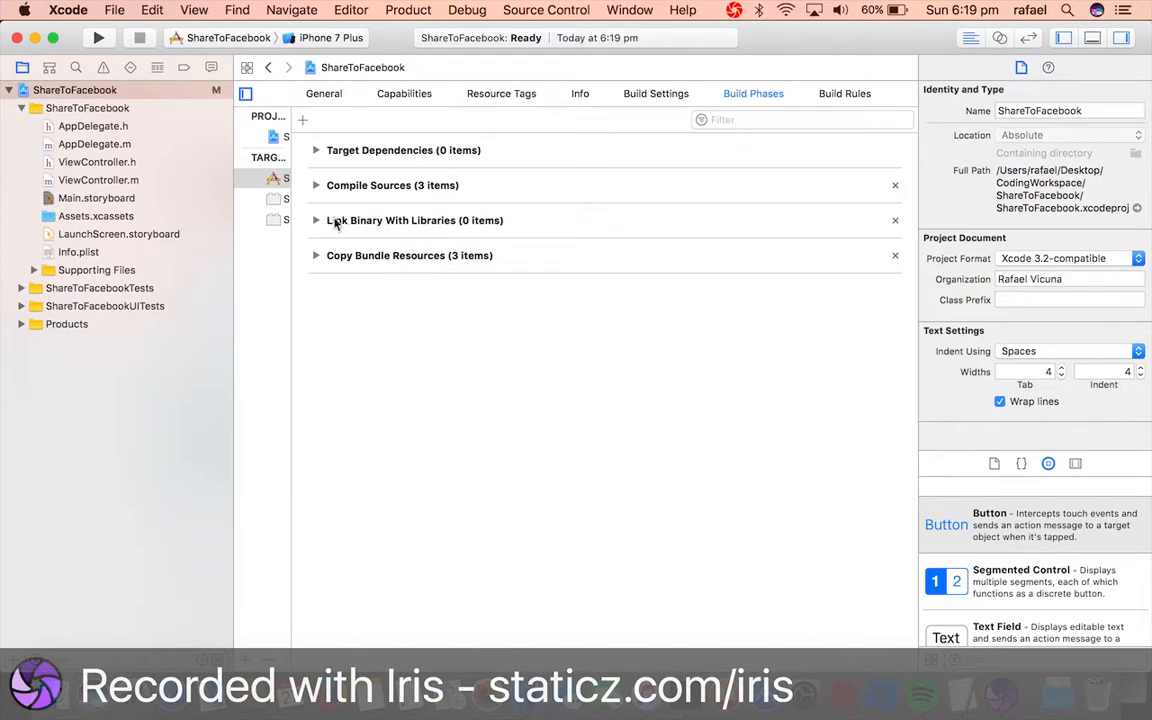
pyautogui.click(308, 220)
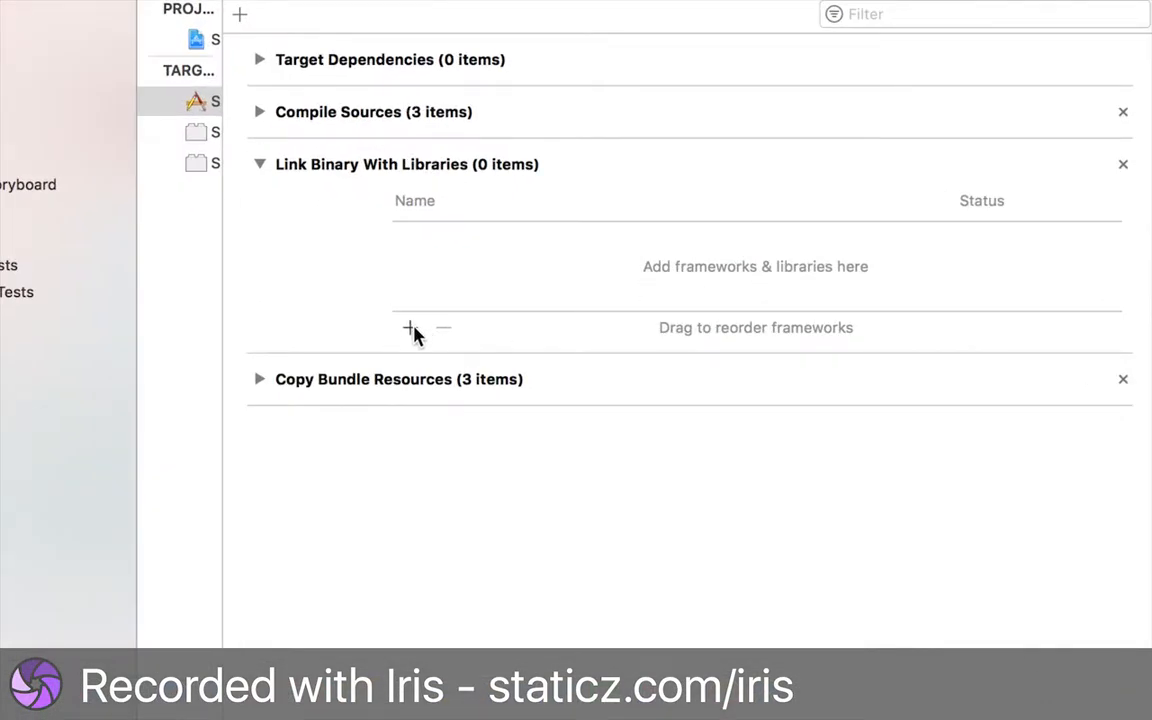
pyautogui.click(400, 328)
pyautogui.write('Accounts')
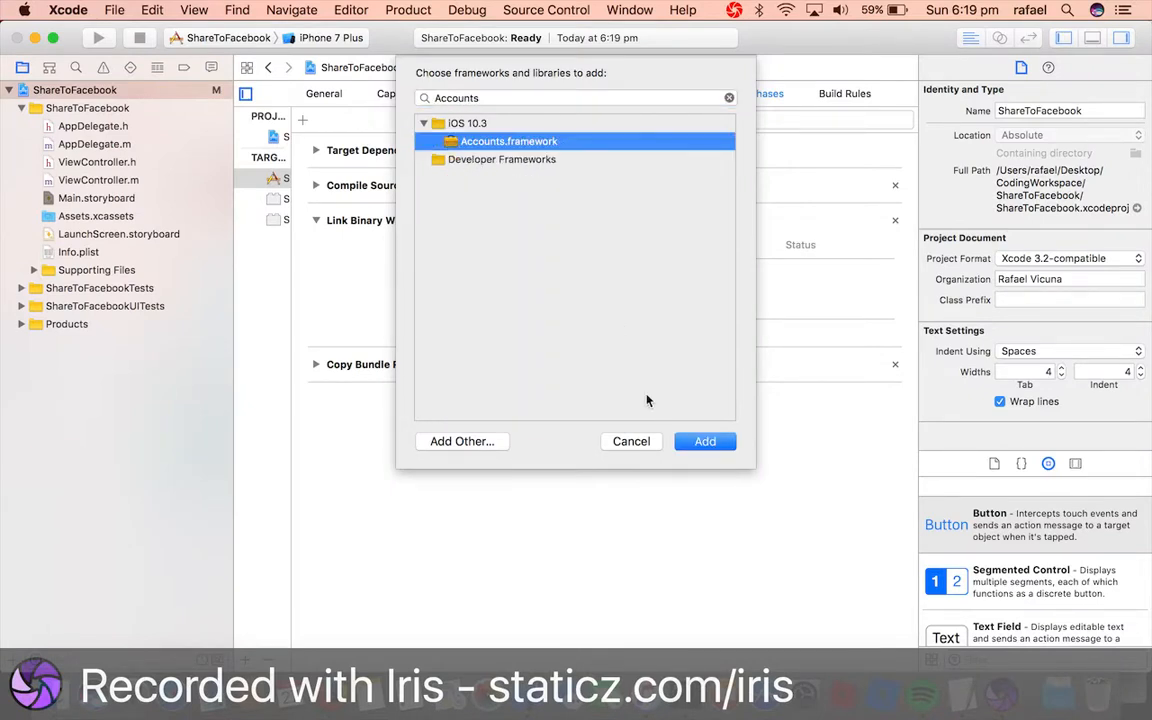
pyautogui.click(704, 442)
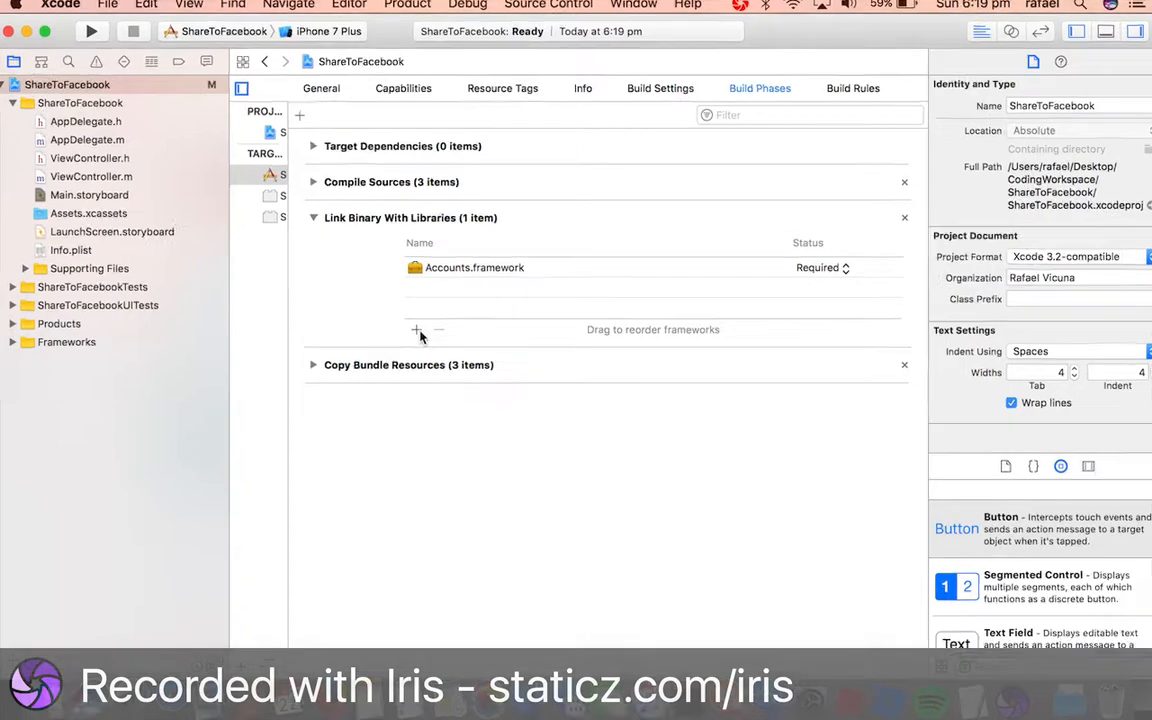
# Step: Link Social.framework as well and keep both frameworks marked Required
pyautogui.click(416, 330)
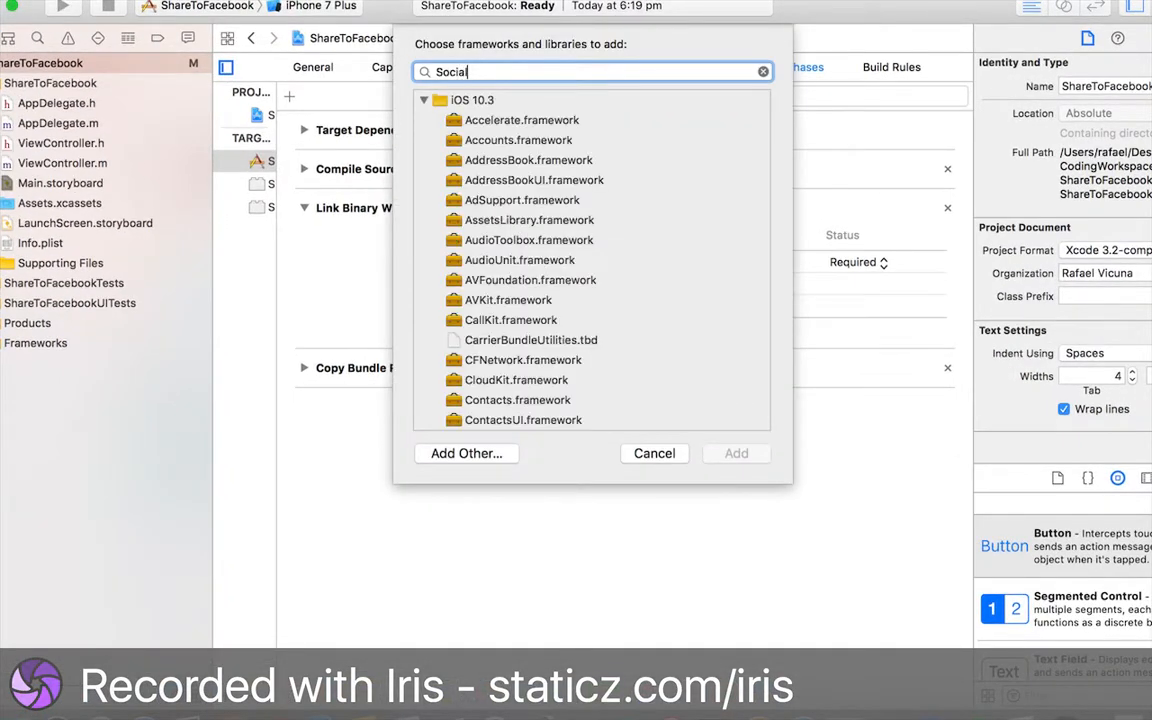
pyautogui.click(736, 452)
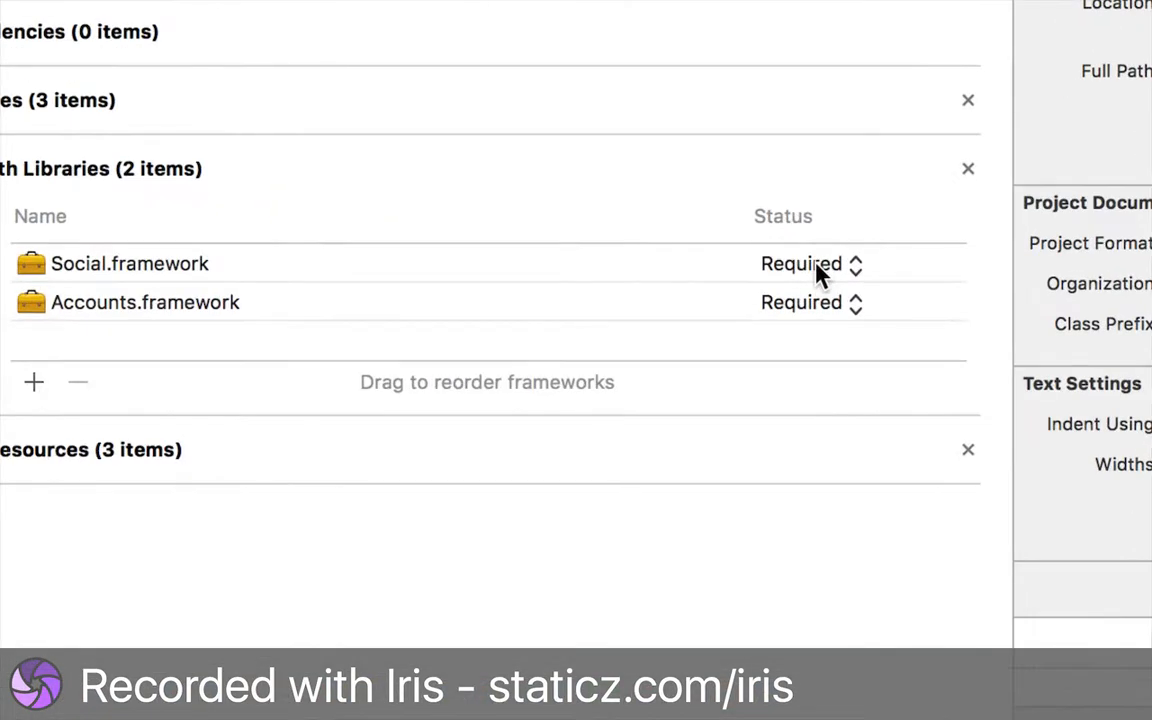
pyautogui.click(810, 302)
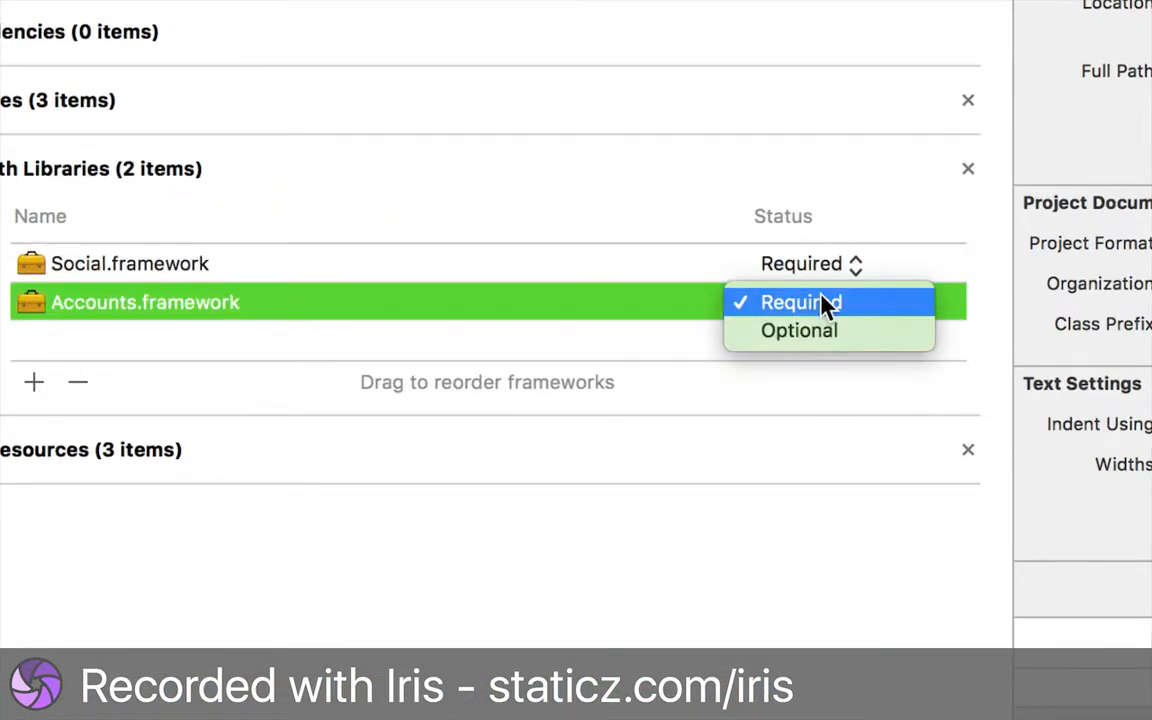
pyautogui.click(800, 302)
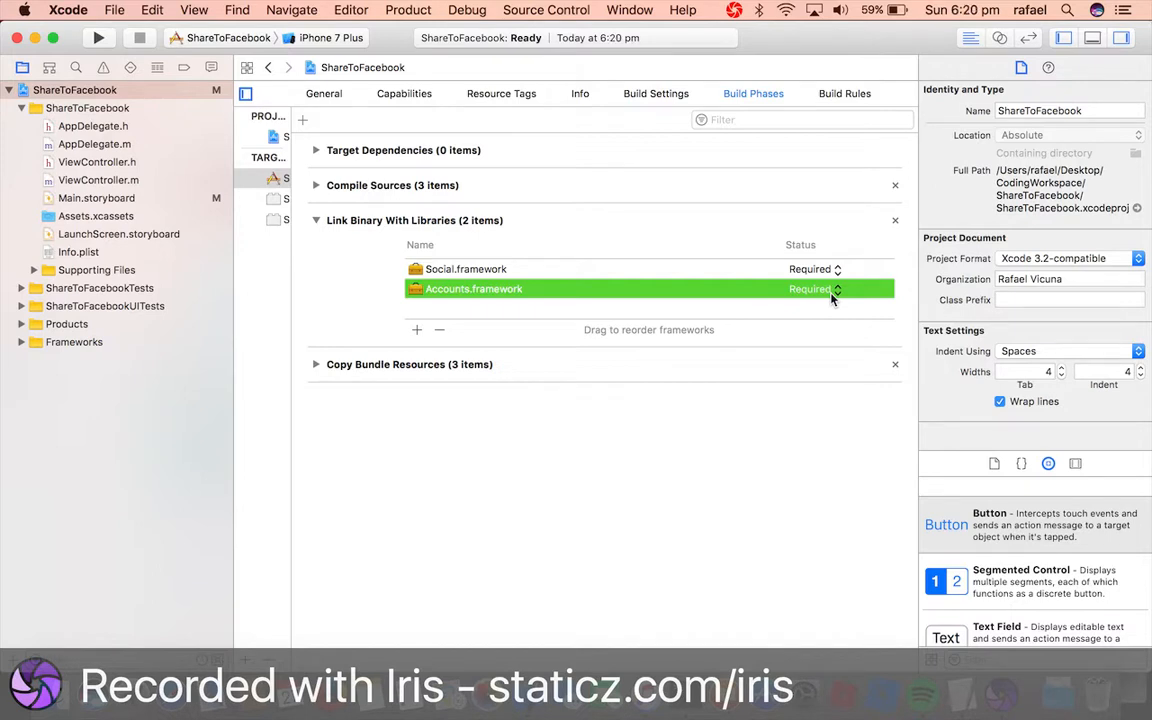
# Step: In ViewController.h, import the Social and Accounts headers after the interface line
pyautogui.click(96, 162)
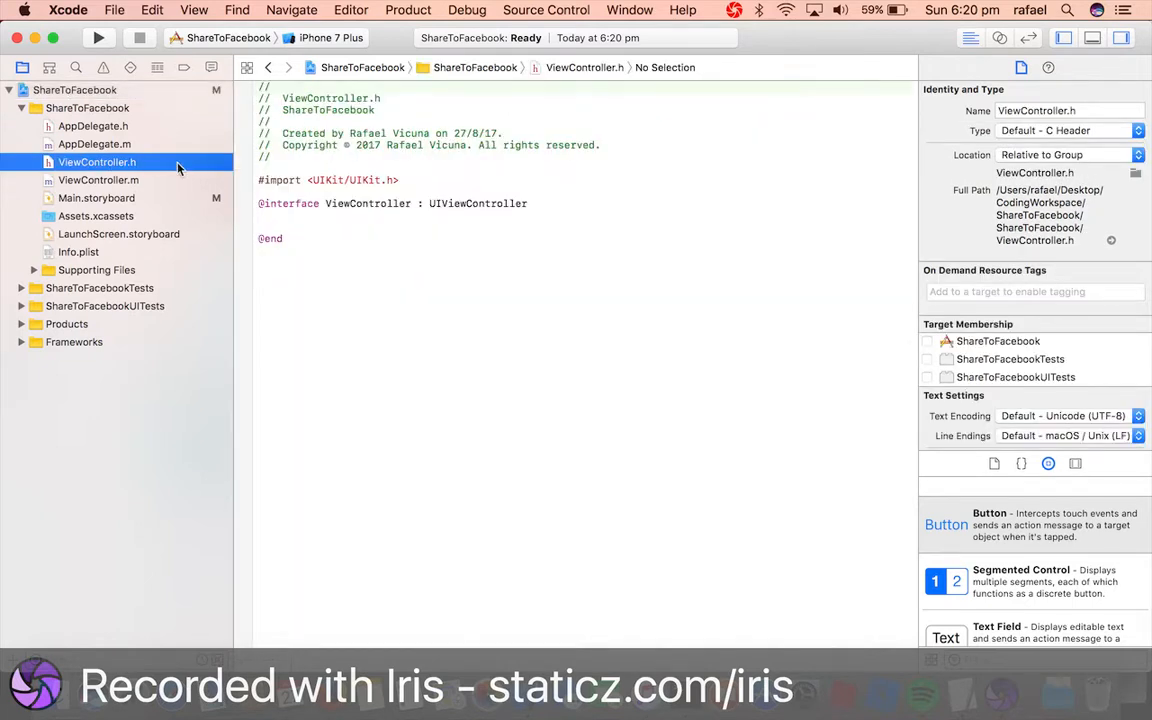
pyautogui.click(552, 204)
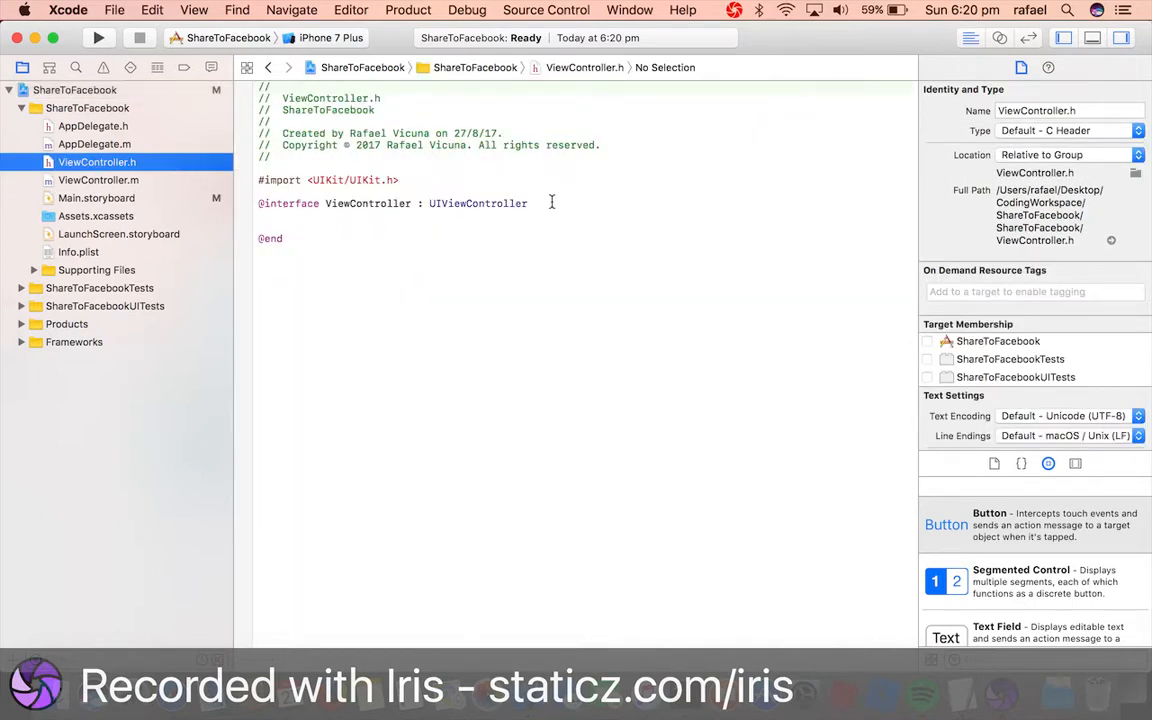
pyautogui.write('{')
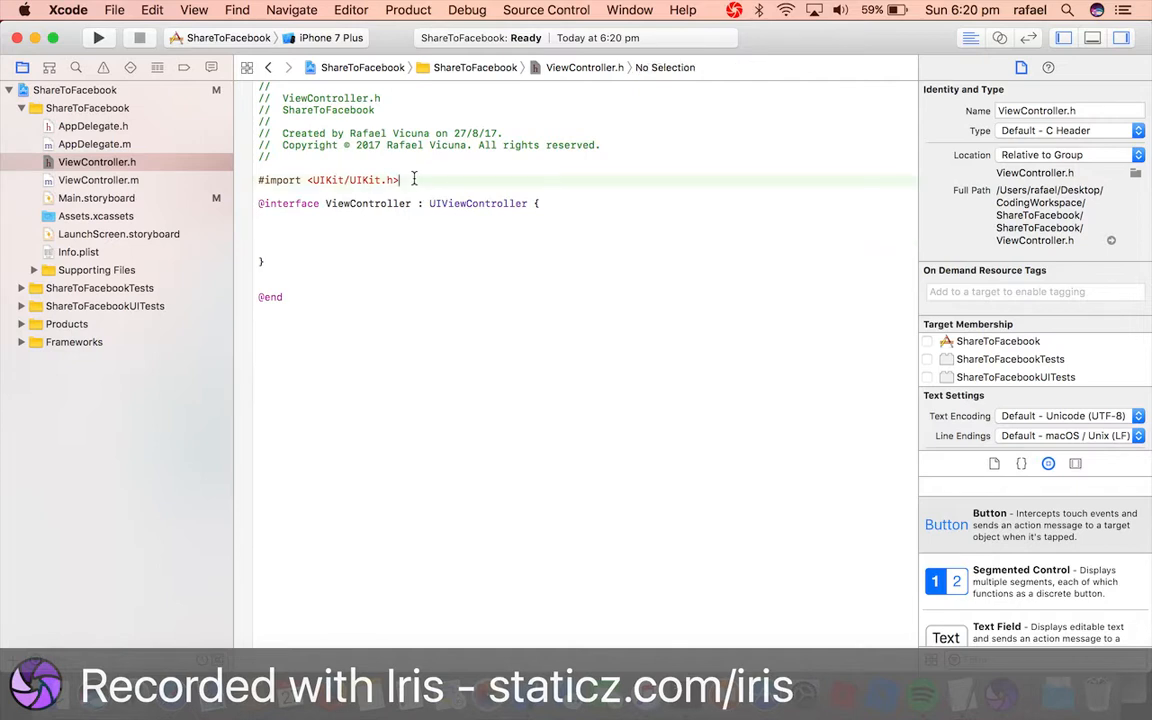
pyautogui.write('#im')
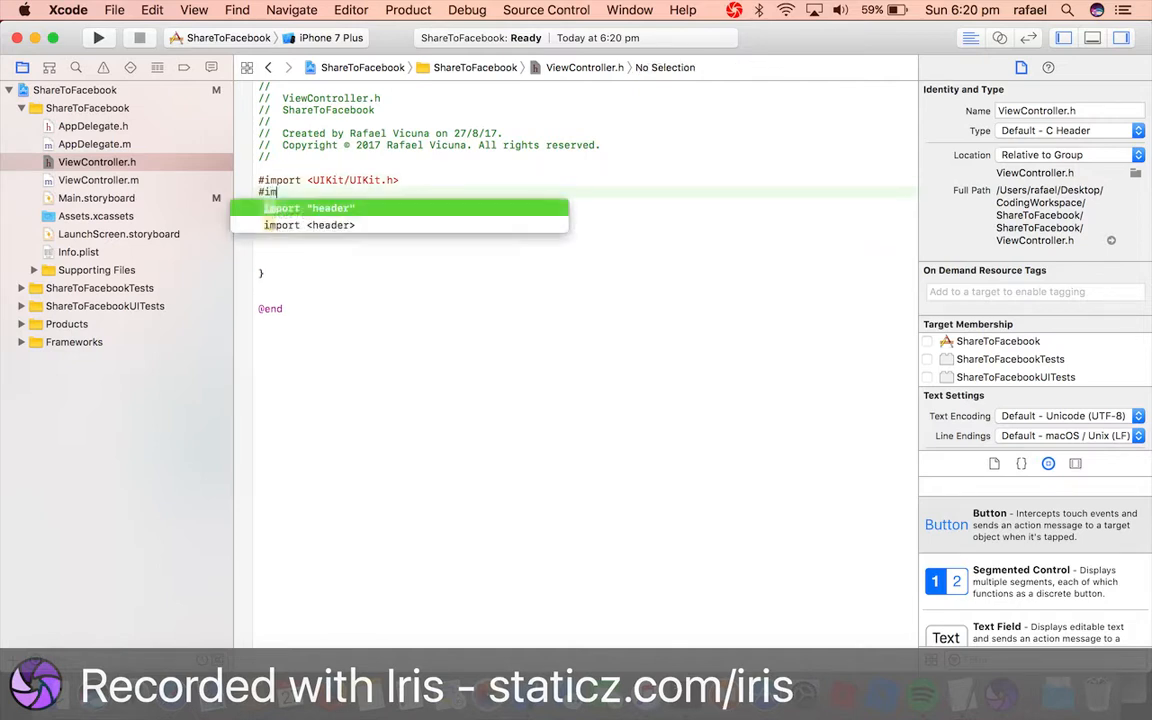
pyautogui.press('Return')
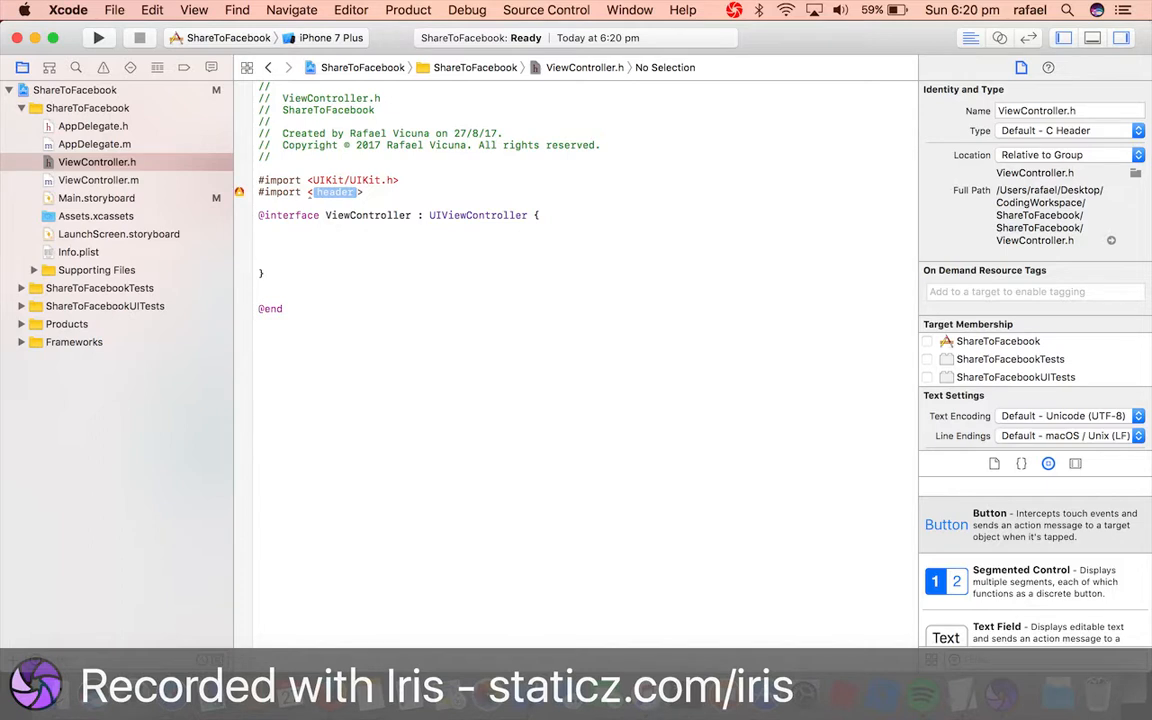
pyautogui.write('Accounts/Accounts.h')
pyautogui.write('#import <Social/Social.h>')
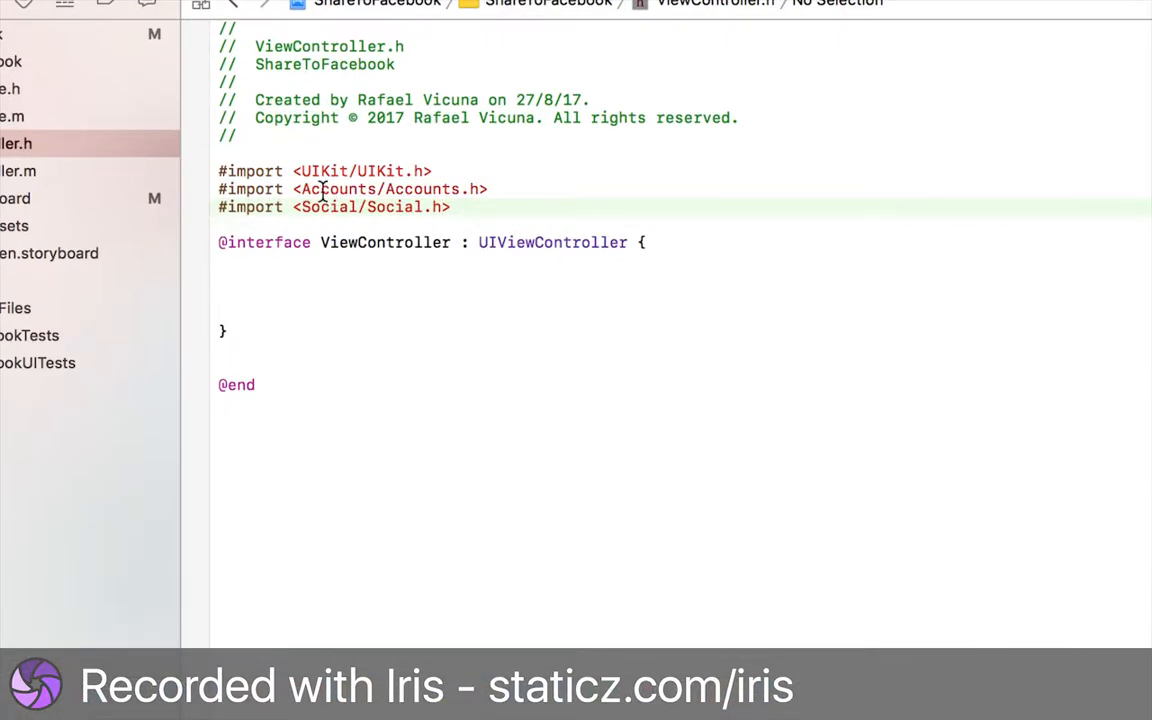
pyautogui.doubleClick(330, 206)
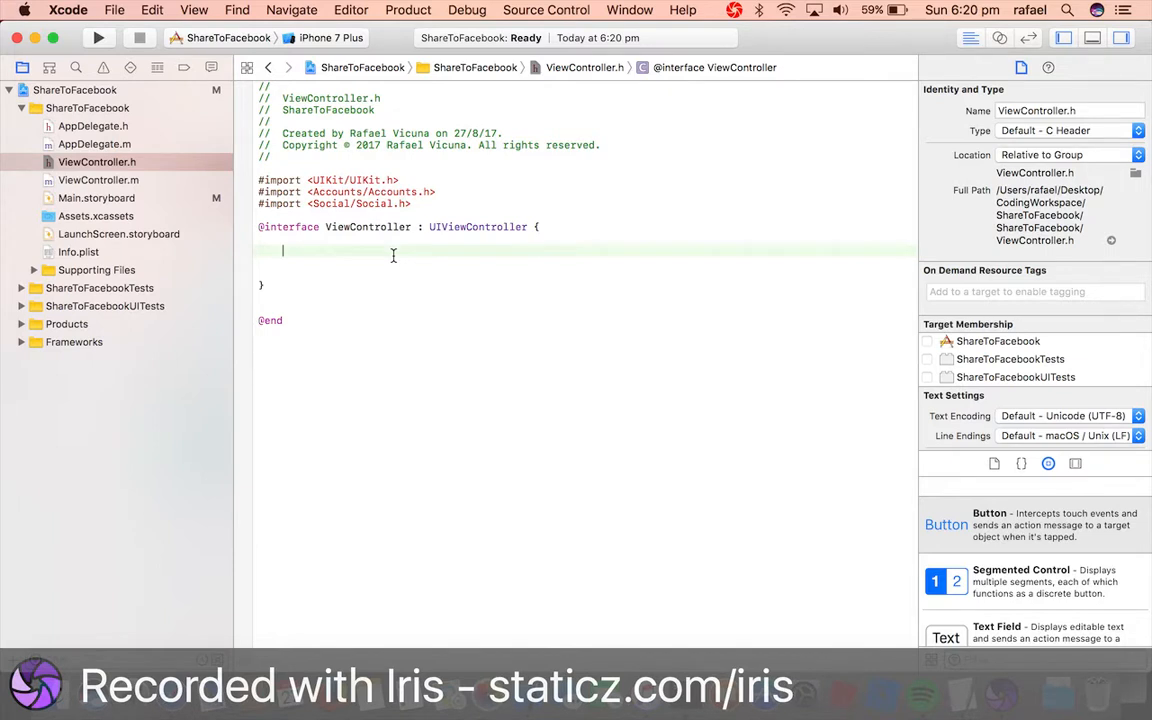
# Step: Declare SLComposeViewController *MYSL and the ShareToFacebook and ShareToTwitter IBActions
pyautogui.write('SLComposeViewController')
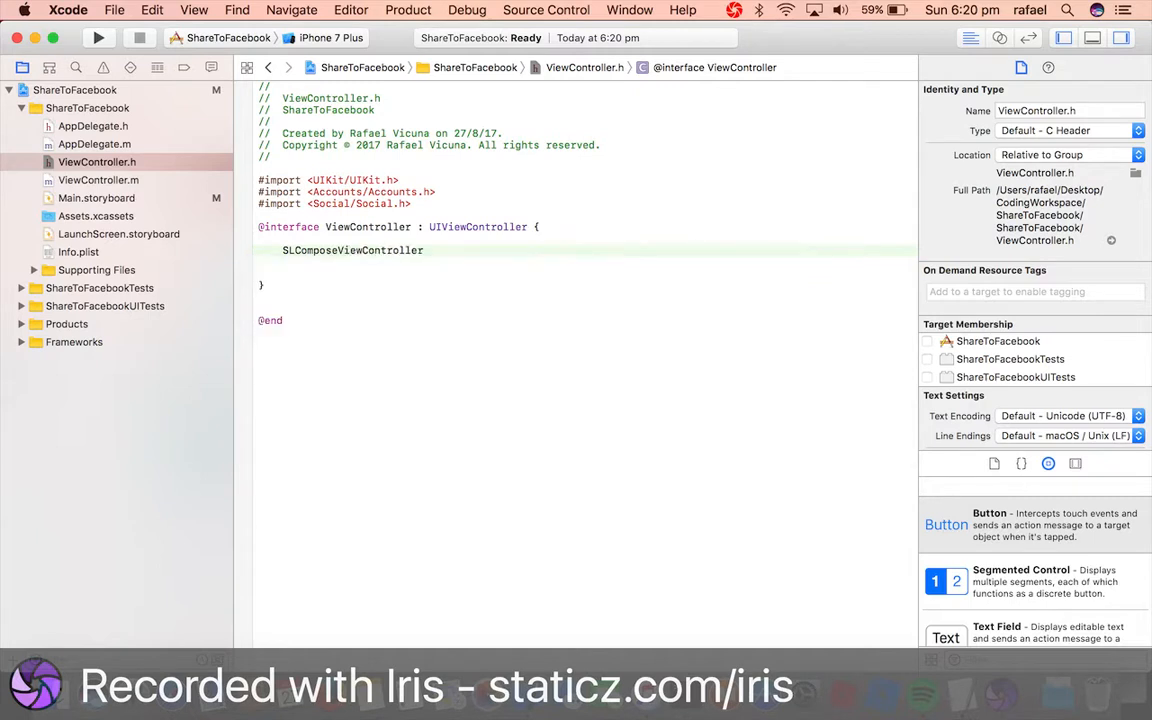
pyautogui.write('*MYSL;')
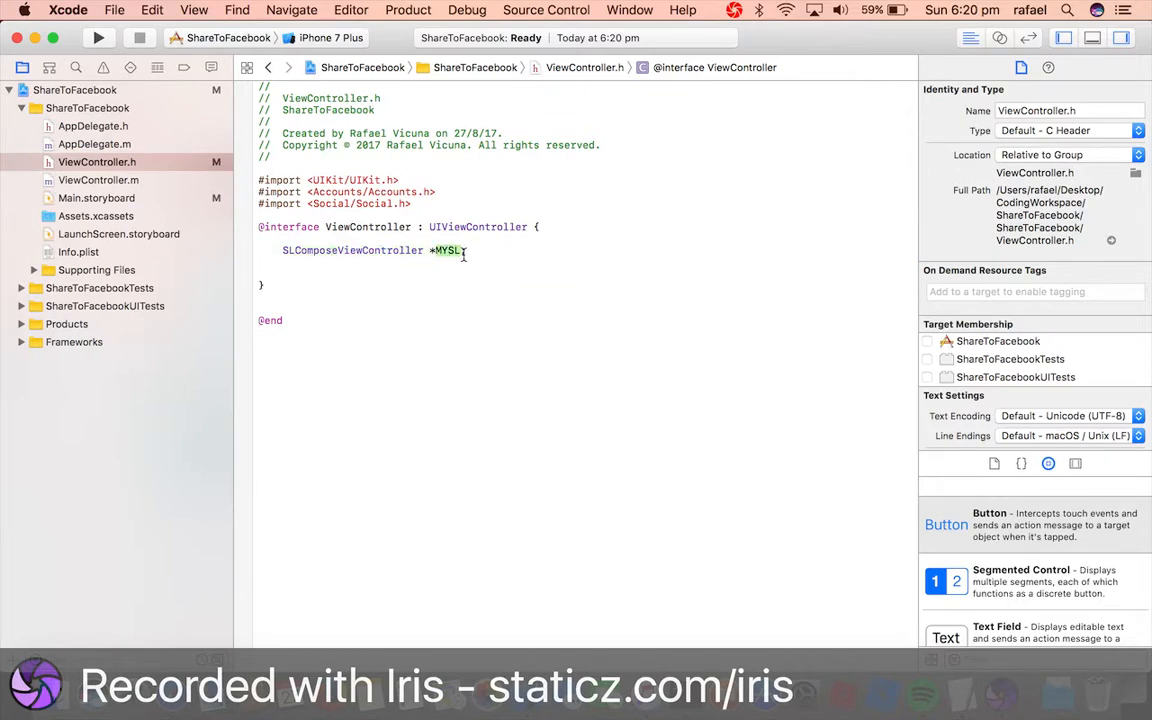
pyautogui.write(';')
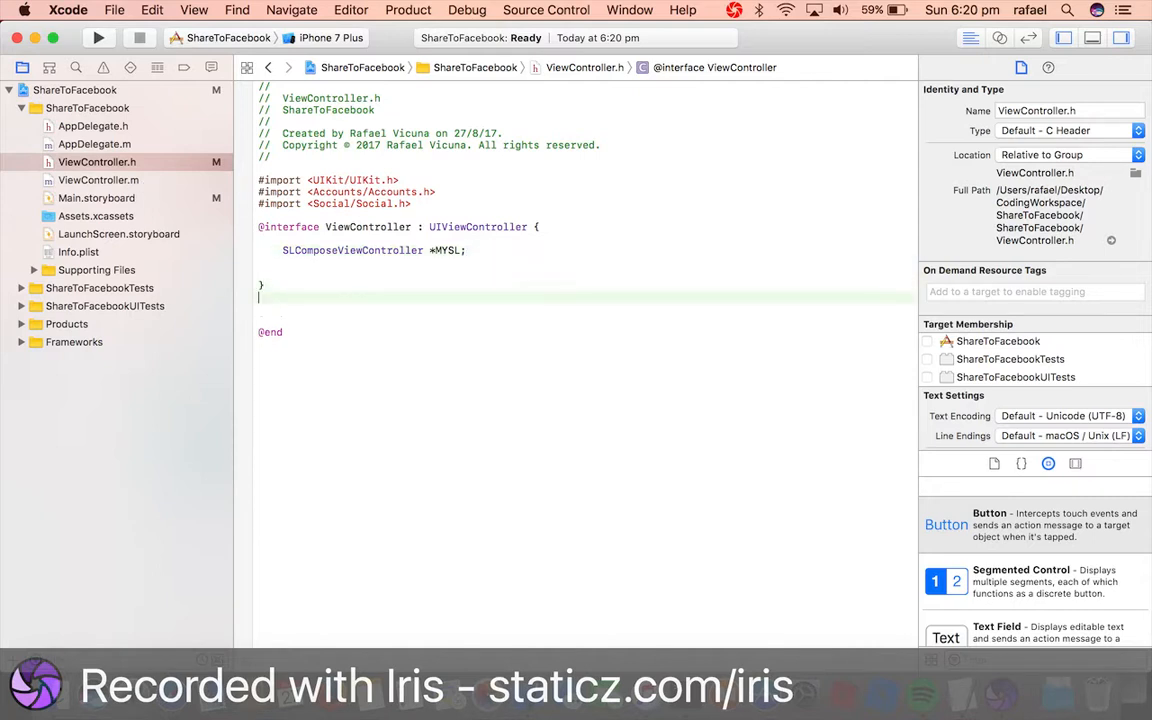
pyautogui.write('-(IBA')
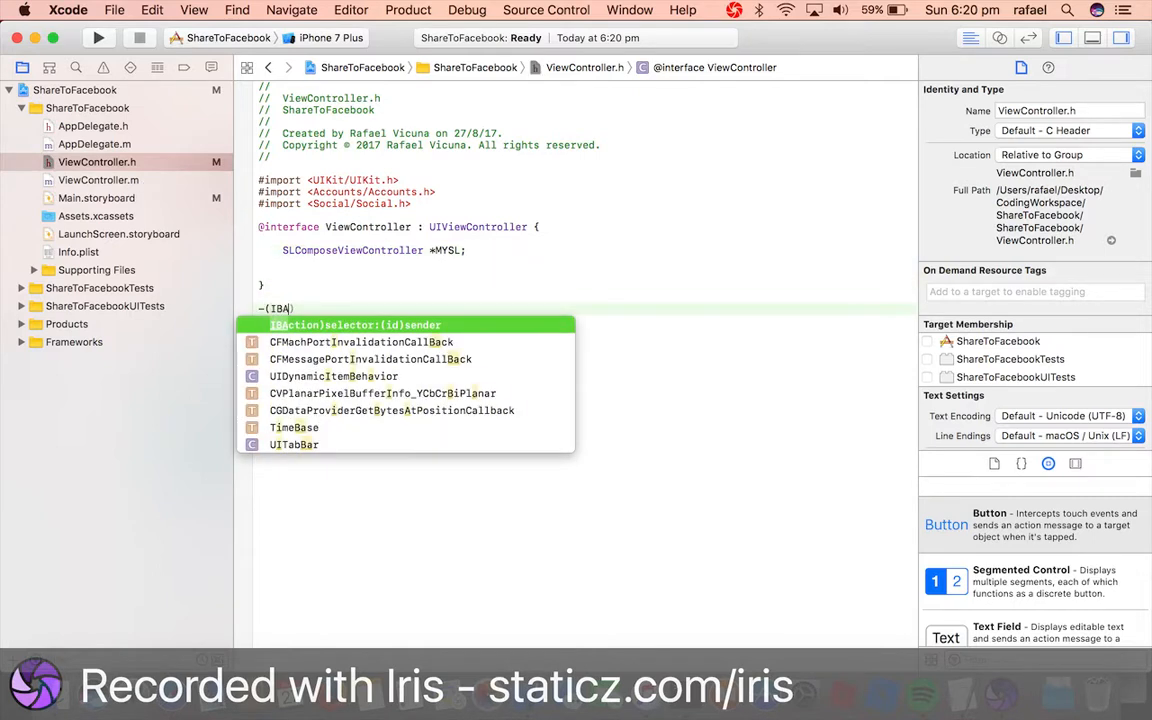
pyautogui.write('S:(id)sender')
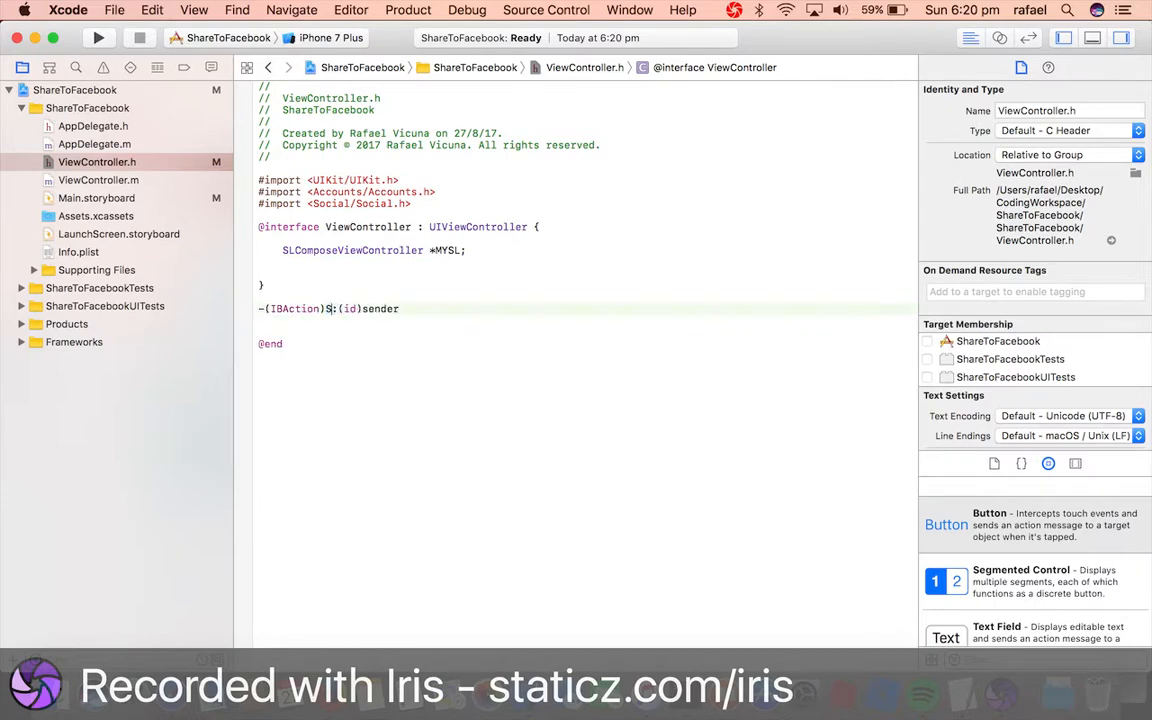
pyautogui.write('ShareToFacebook:(id)sender;')
pyautogui.click(586, 322)
pyautogui.write('-(IBAction)ShareToTwitter:(id)sender;')
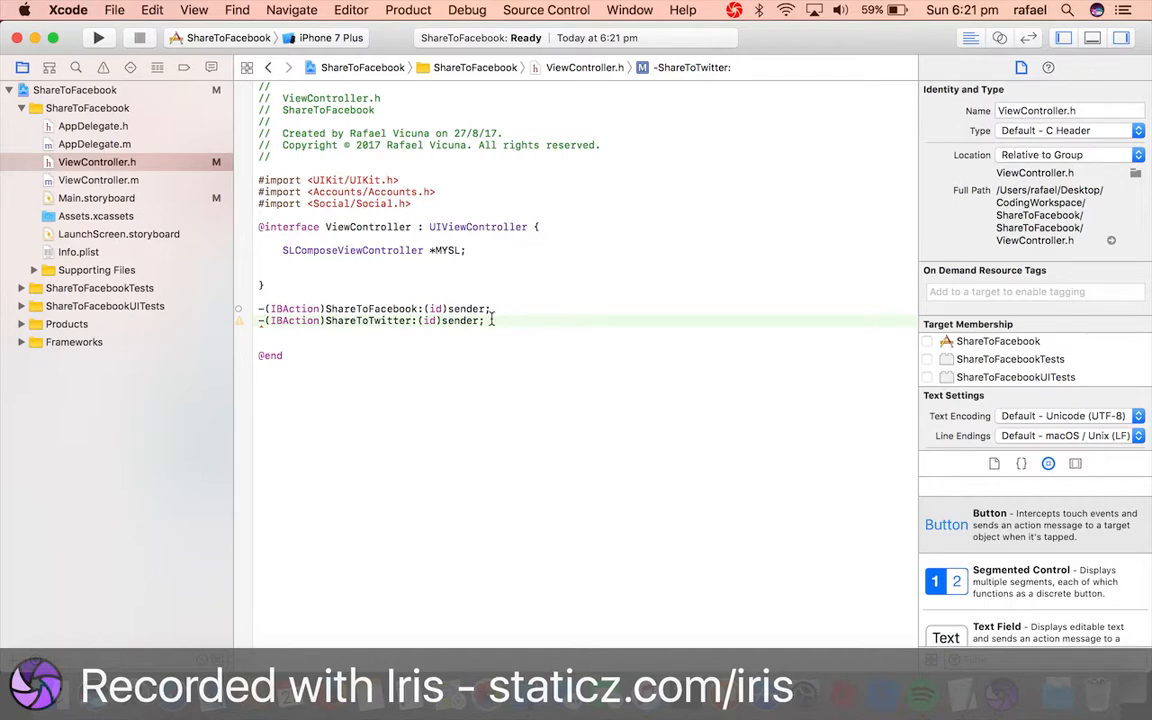
pyautogui.click(98, 180)
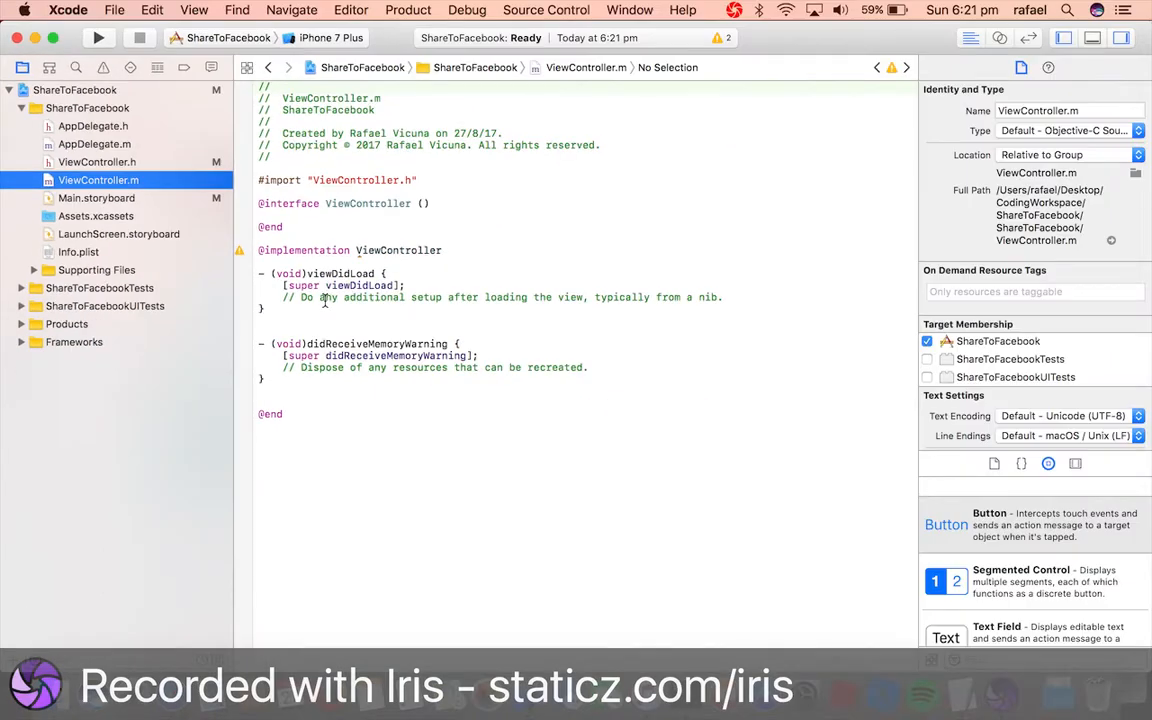
# Step: Add empty ShareToFacebook and ShareToTwitter action stubs in ViewController.m
pyautogui.write('-(IBAction)ShareToFacebook:(id)sender;')
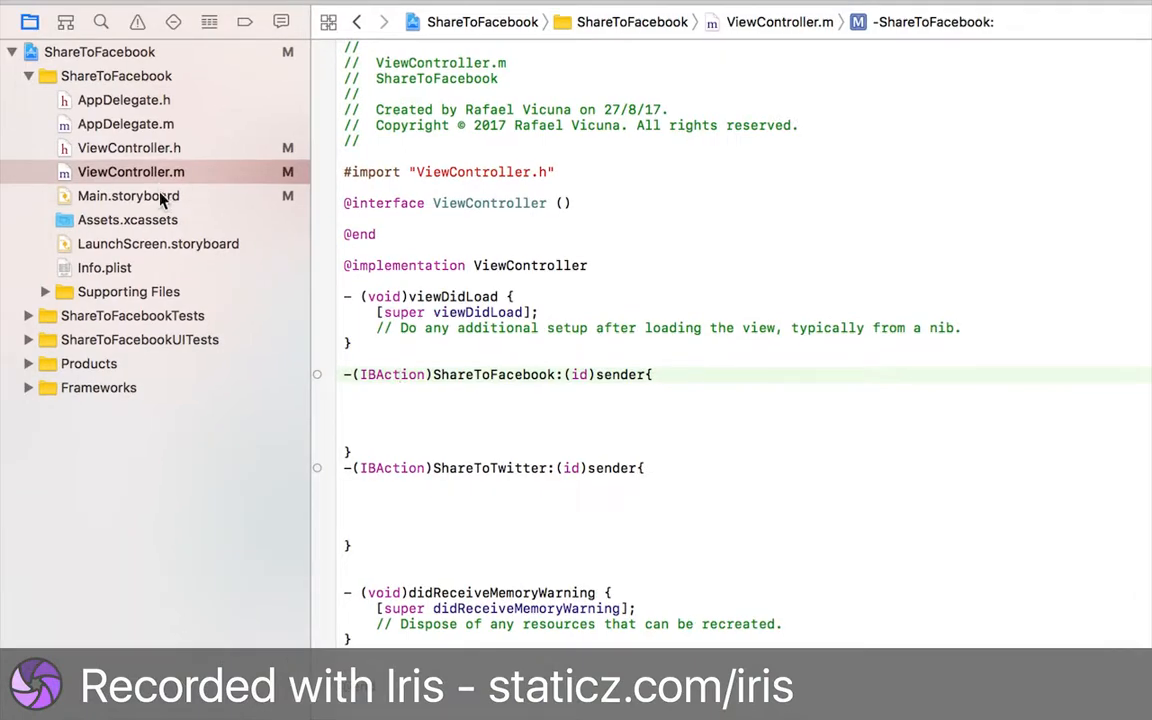
pyautogui.click(128, 196)
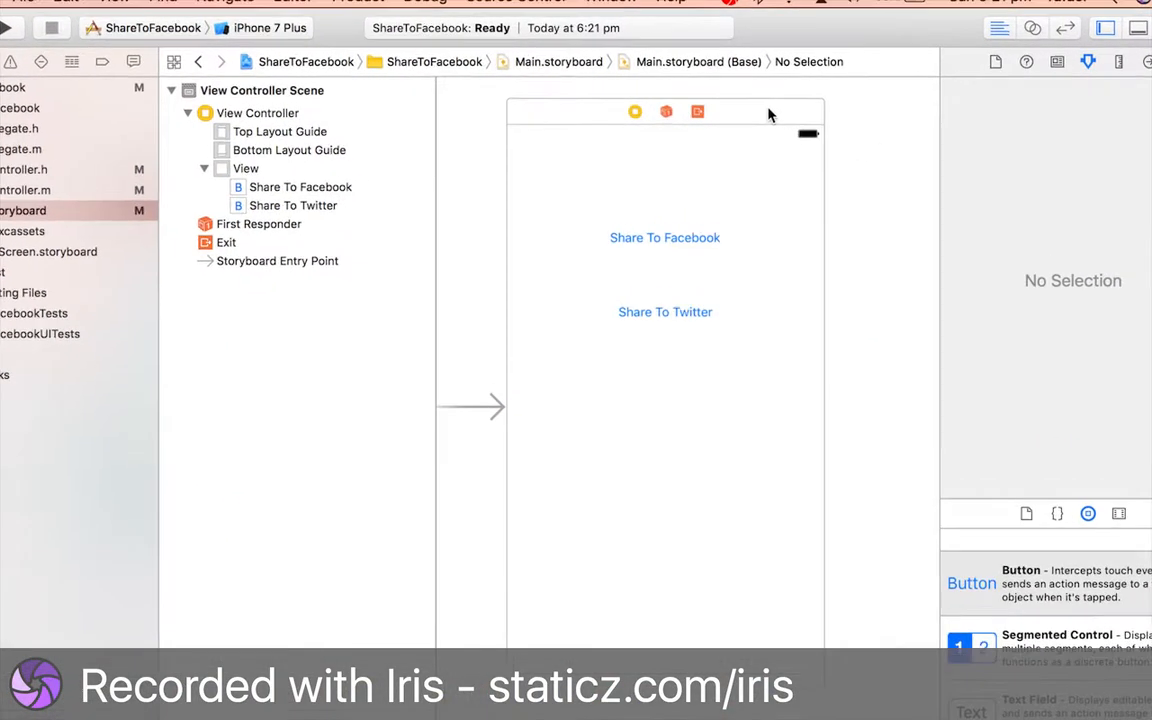
# Step: Wire ShareToFacebook and ShareToTwitter to their buttons' Touch Up Inside events
pyautogui.click(256, 112)
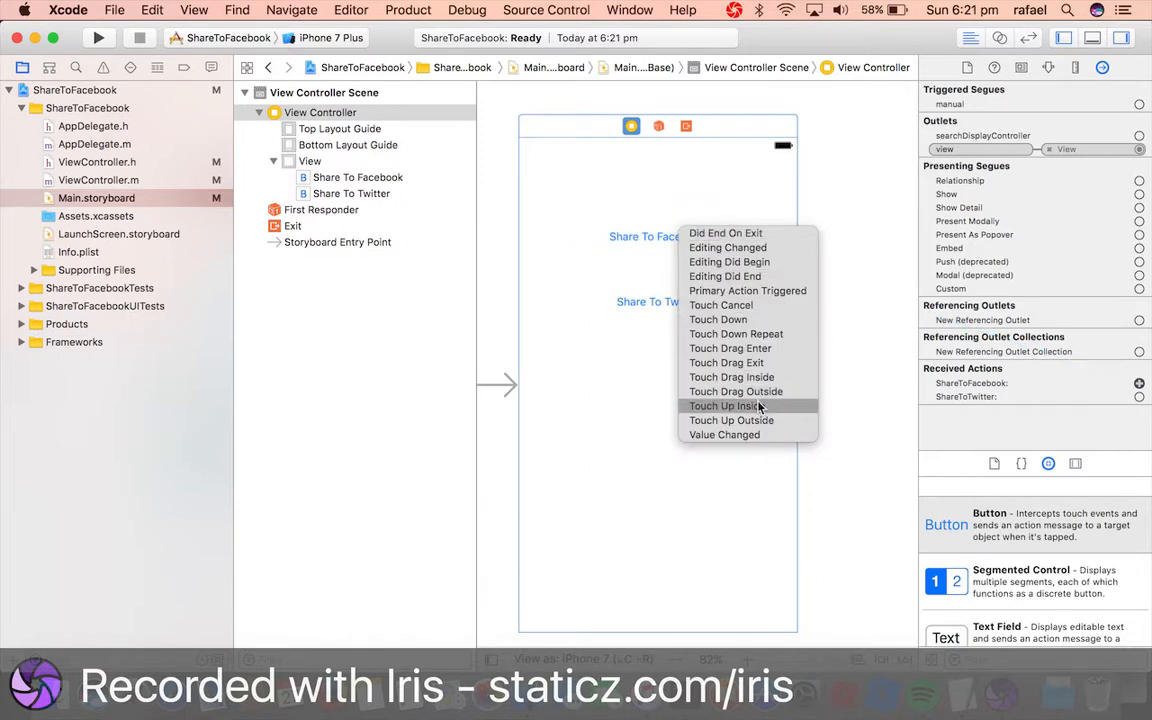
pyautogui.click(724, 404)
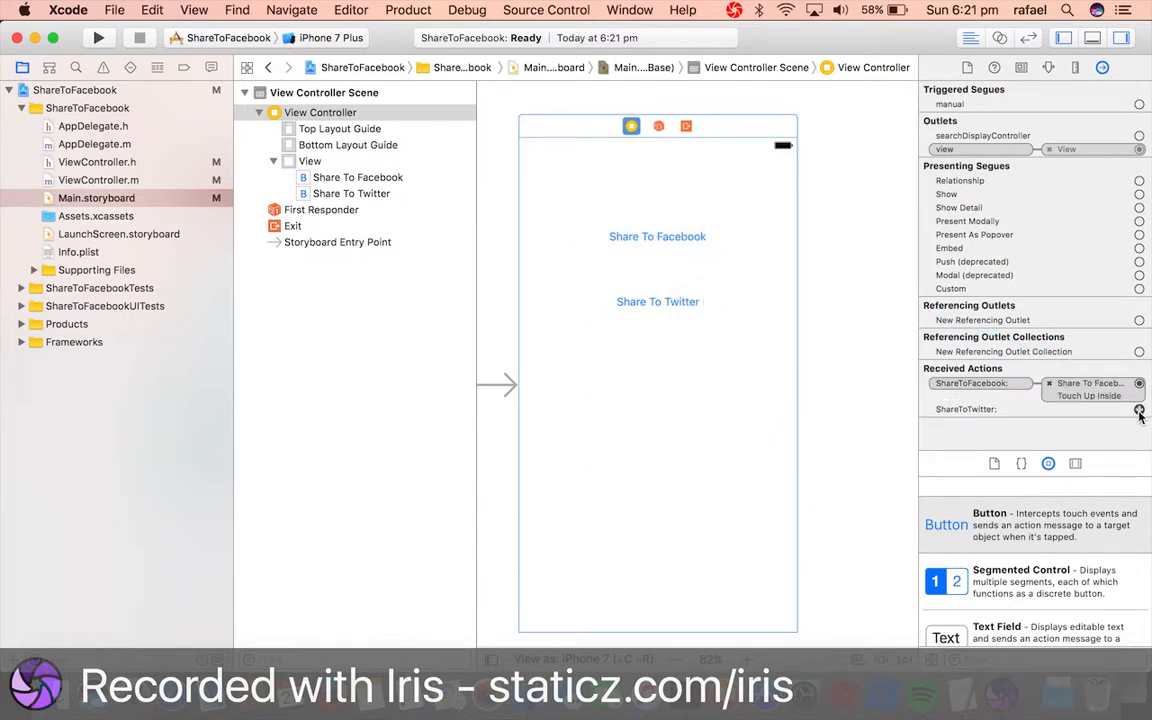
pyautogui.click(1136, 408)
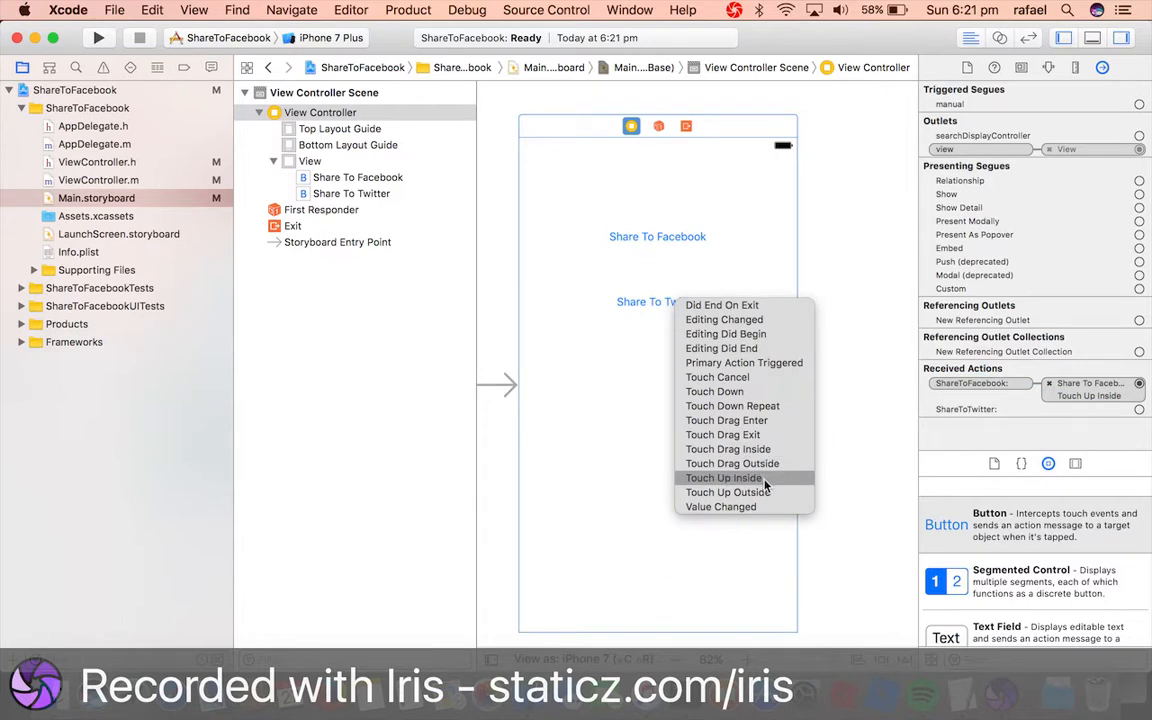
pyautogui.click(722, 478)
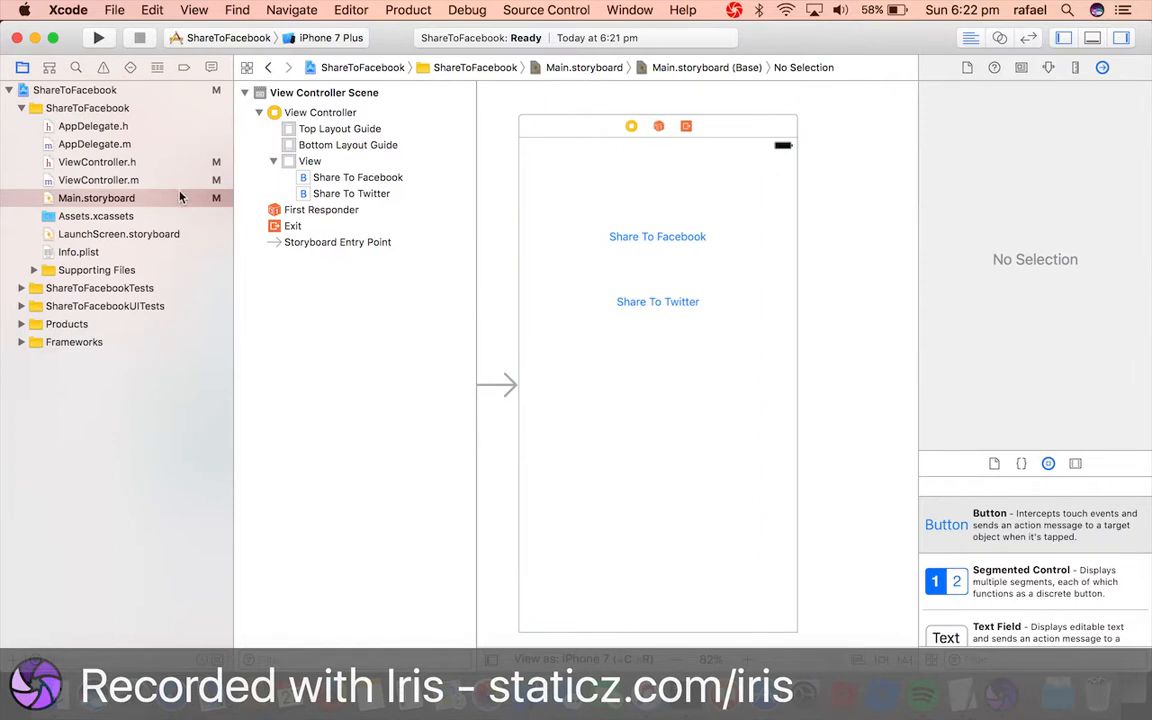
pyautogui.click(96, 198)
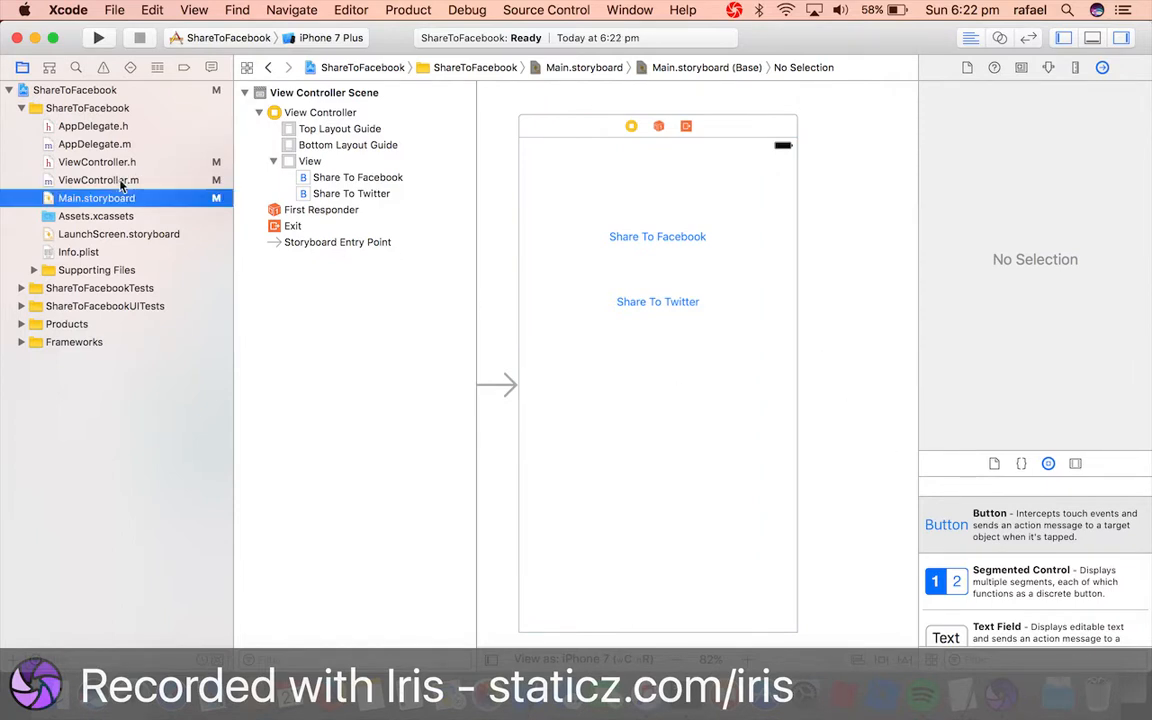
# Step: In ShareToFacebook, allocate MYSL as an SLComposeViewController
pyautogui.click(98, 180)
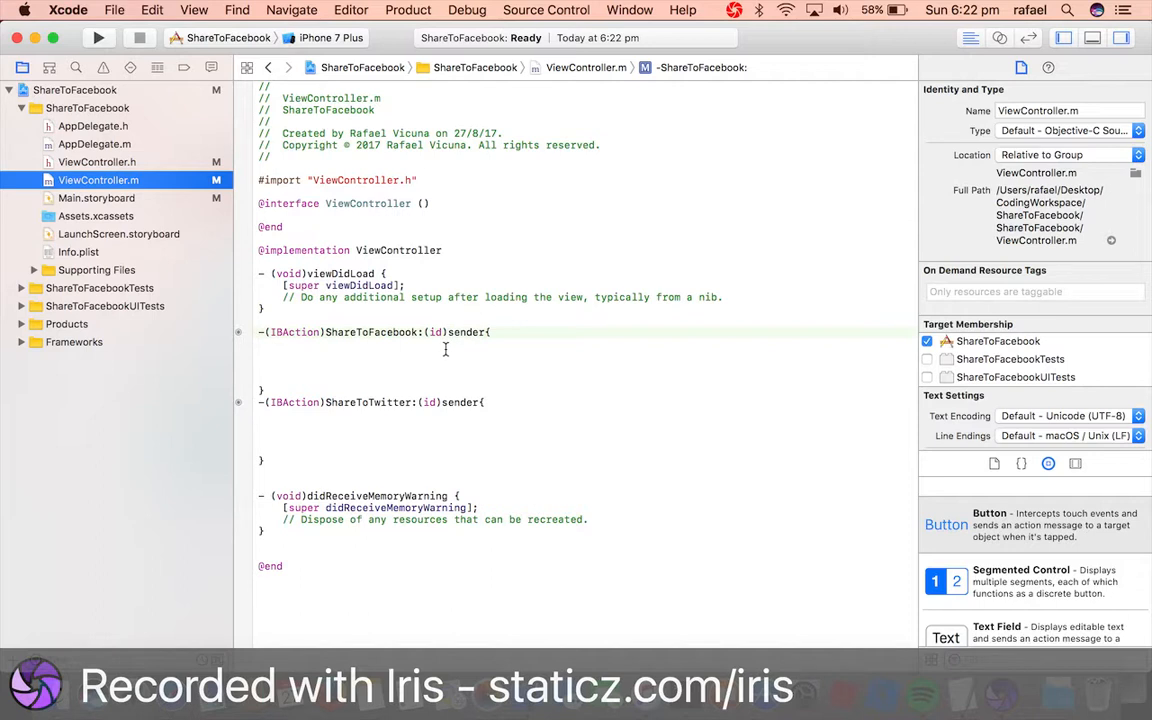
pyautogui.moveTo(372, 360)
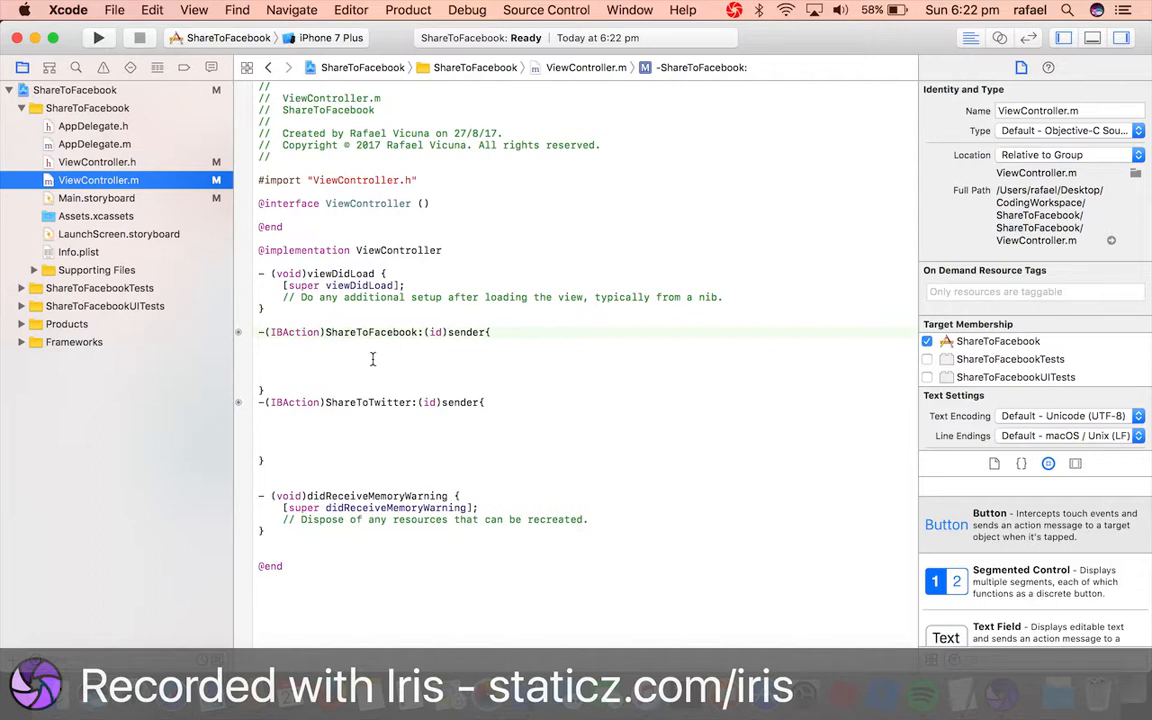
pyautogui.click(384, 350)
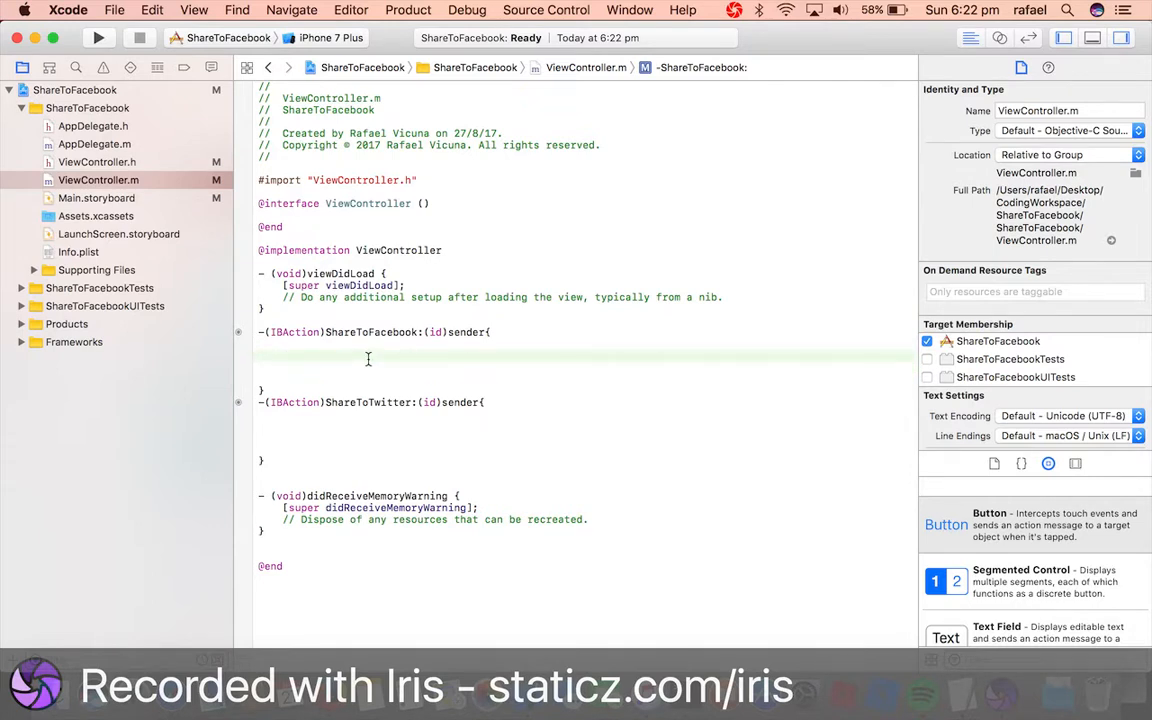
pyautogui.write('MY')
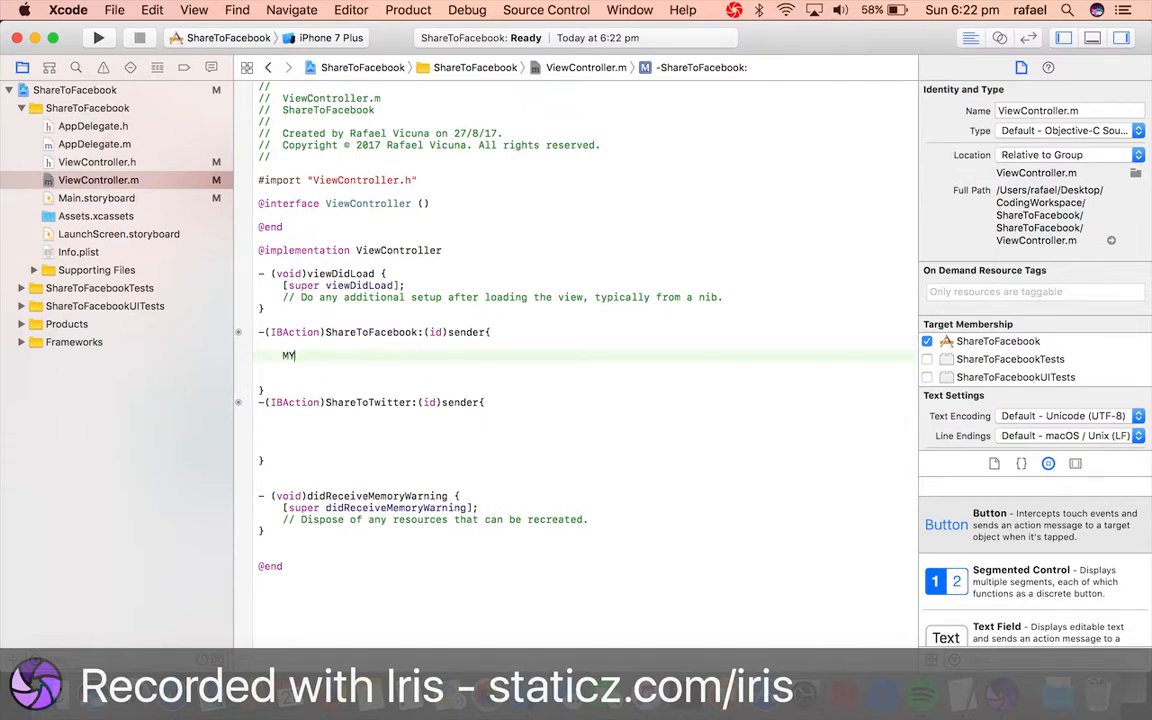
pyautogui.write('SL =')
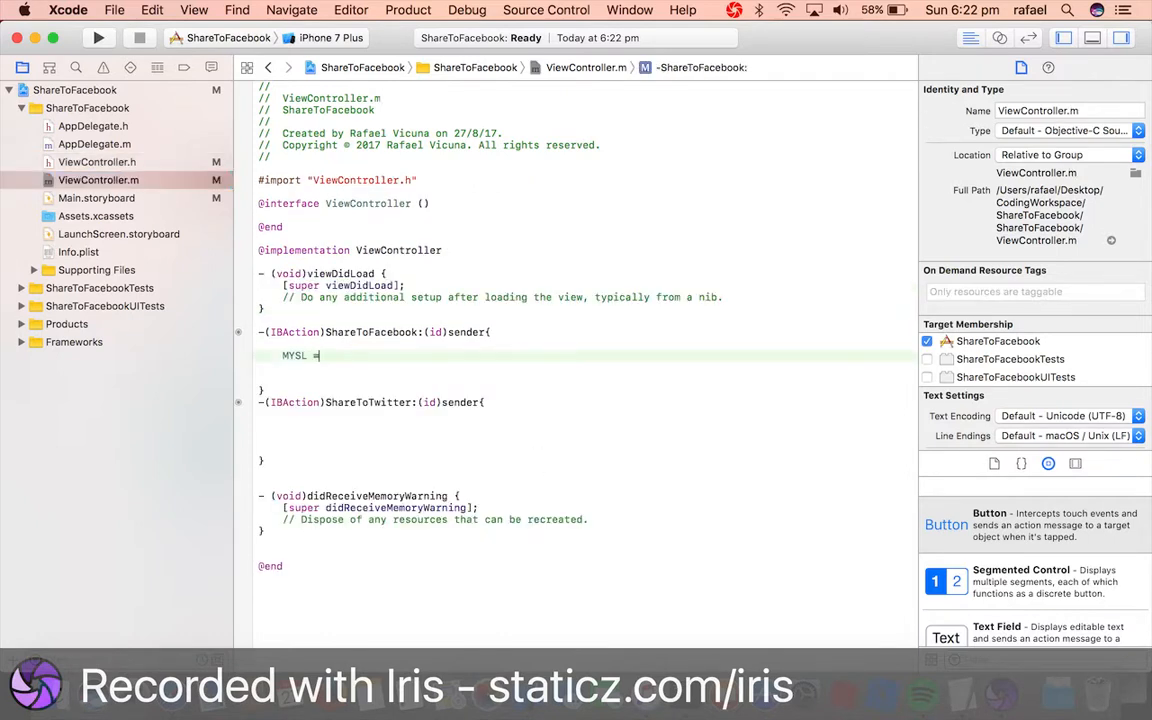
pyautogui.write('[[SLComposeViewController alloc] init];')
pyautogui.write('MYSL = [SLC')
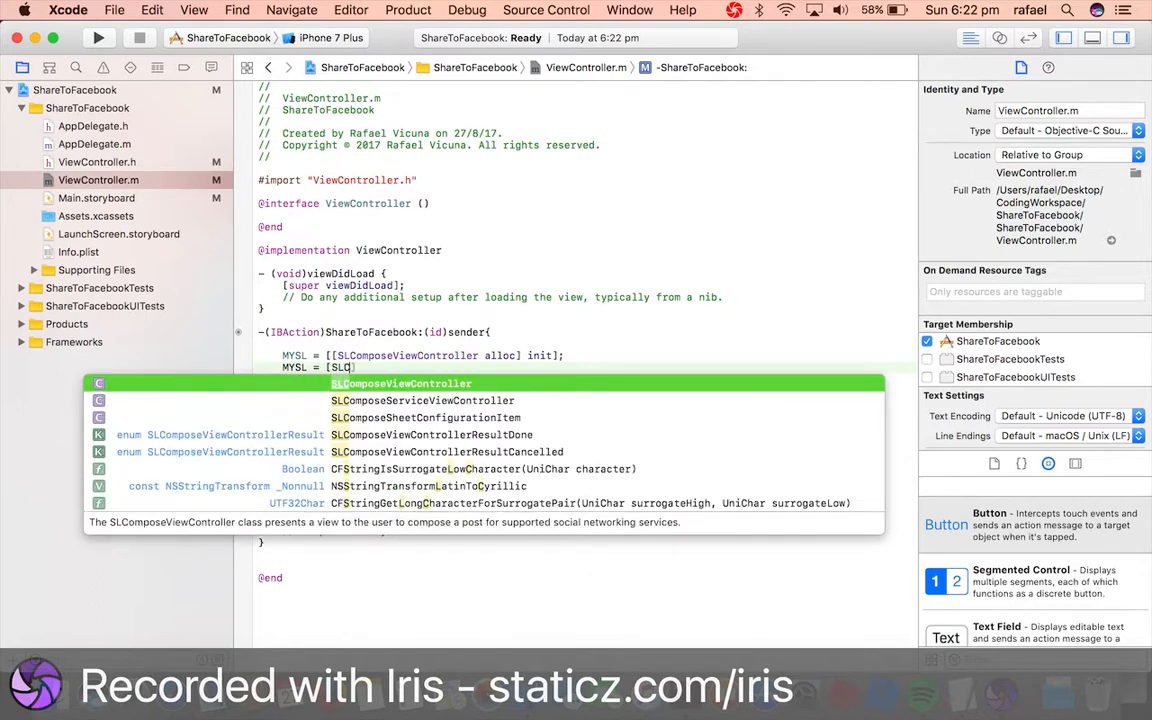
pyautogui.press('Return')
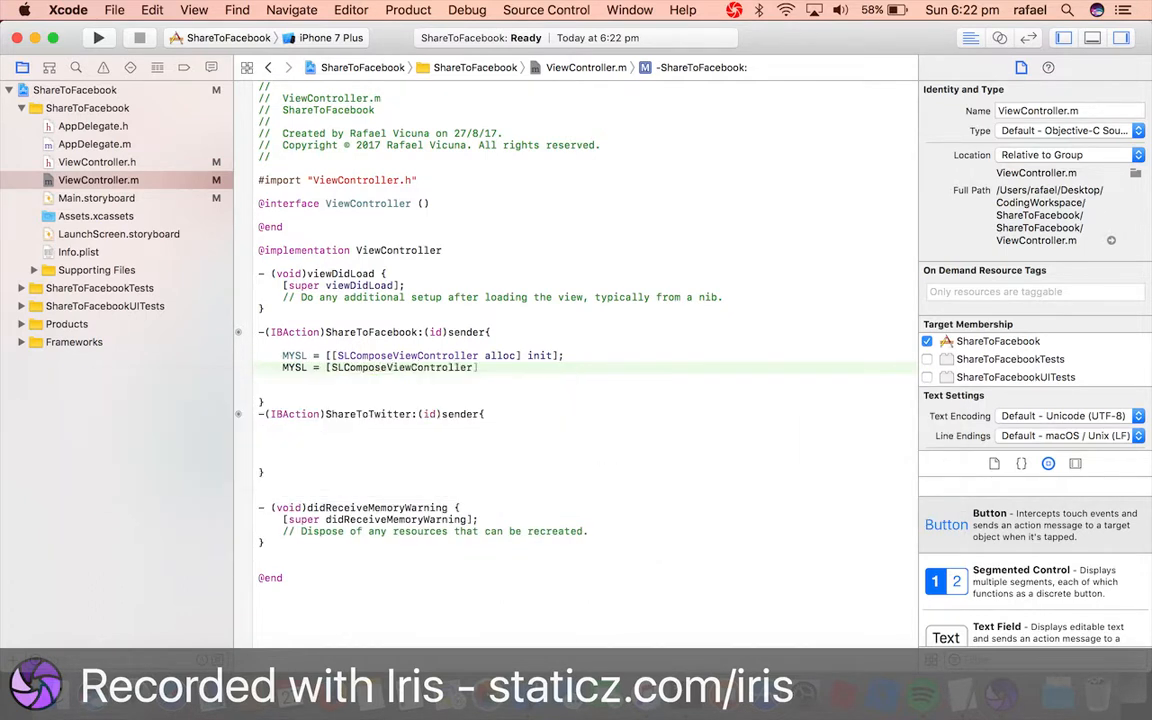
# Step: Reassign MYSL with composeViewControllerForServiceType:SLServiceTypeFacebook
pyautogui.write('compos')
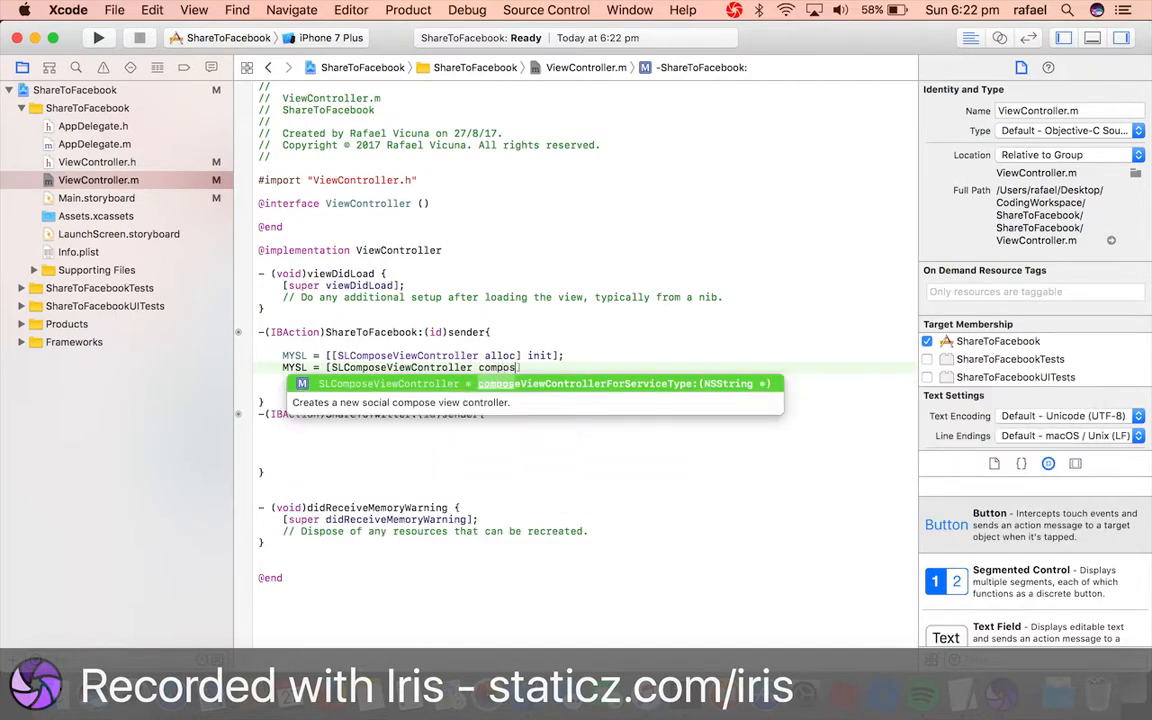
pyautogui.write('eViewControllerForServiceType:(NSString *')
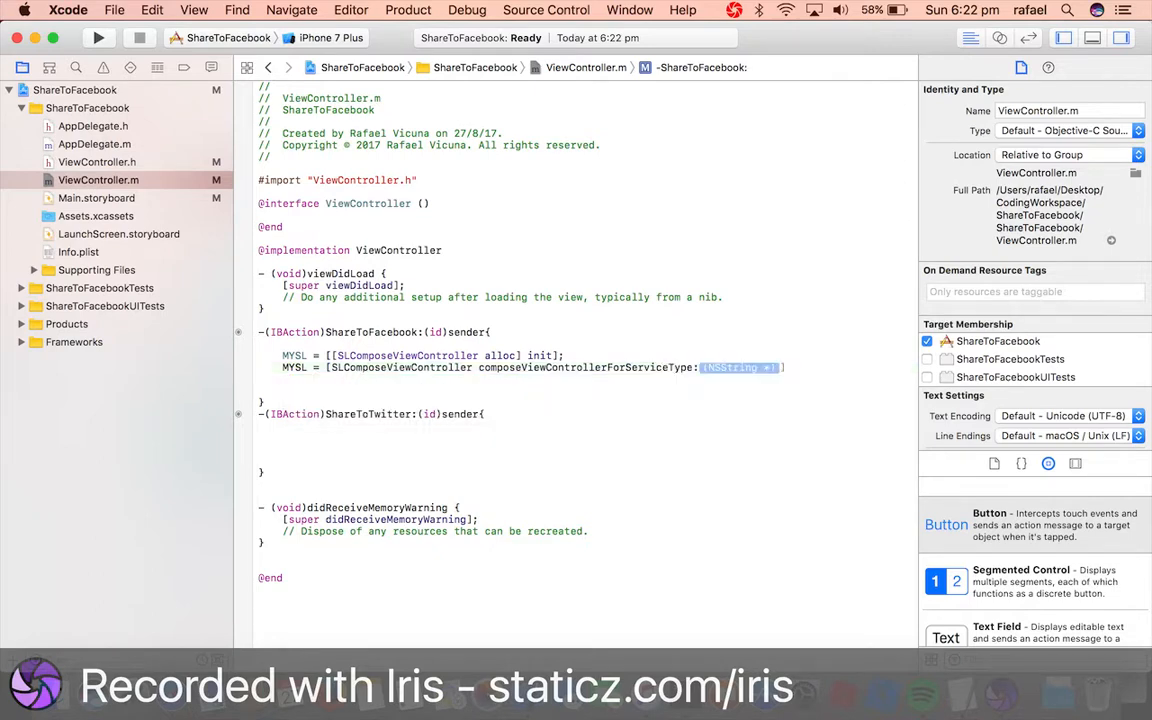
pyautogui.write('SLServiceTypeFacebook')
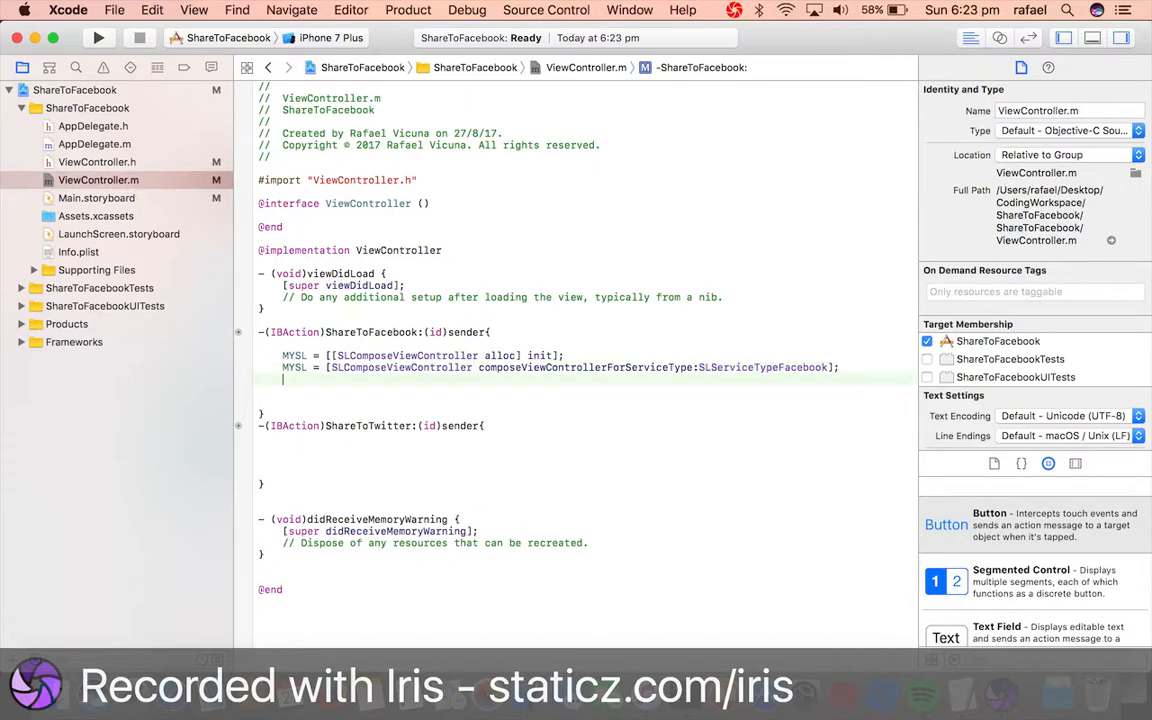
# Step: Call [MYSL setInitialText:@""] with empty initial text
pyautogui.write('[MYSL]')
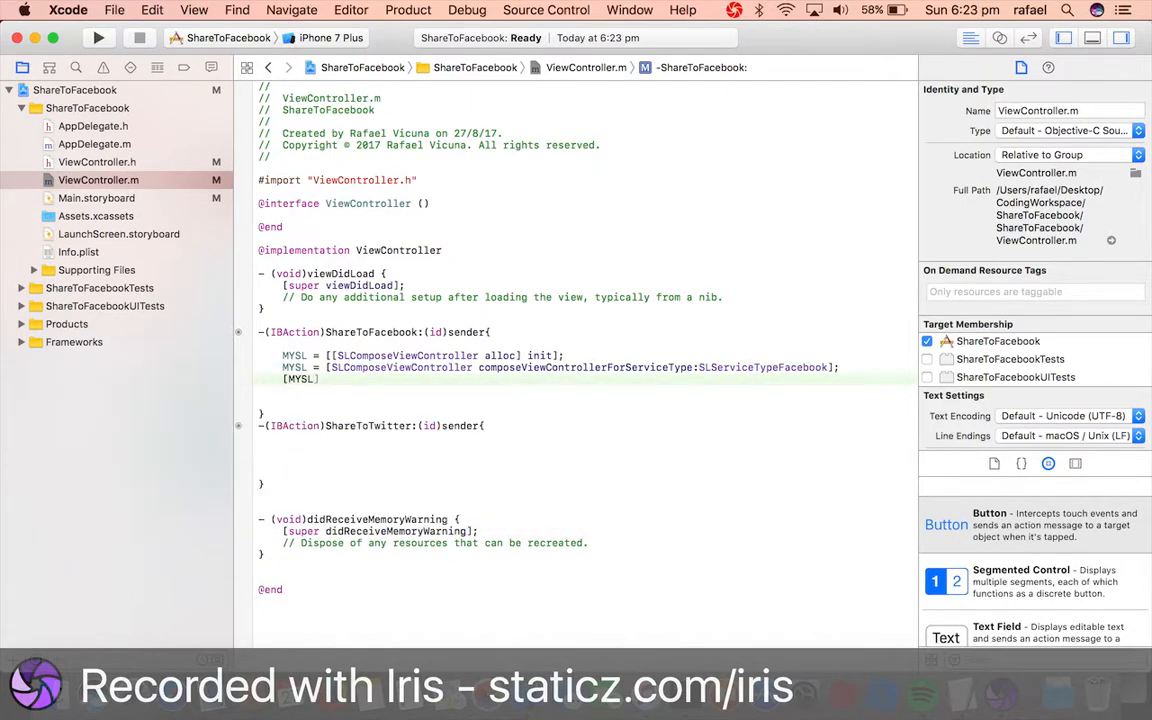
pyautogui.write('setInit')
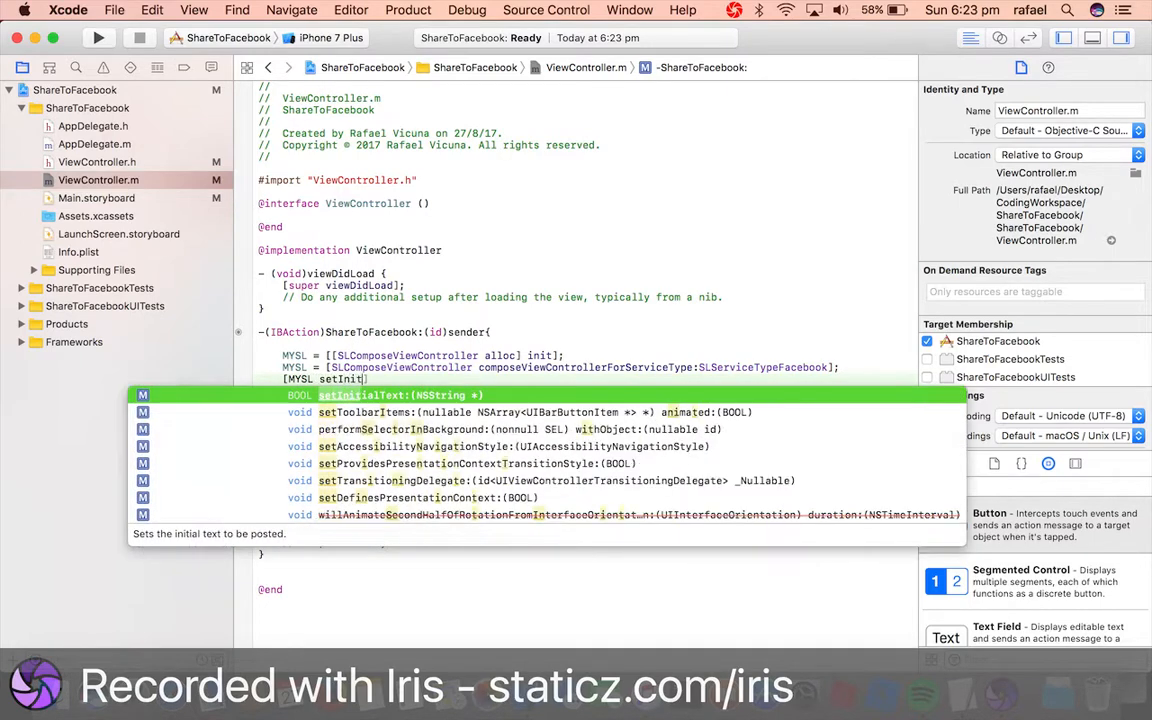
pyautogui.press('return')
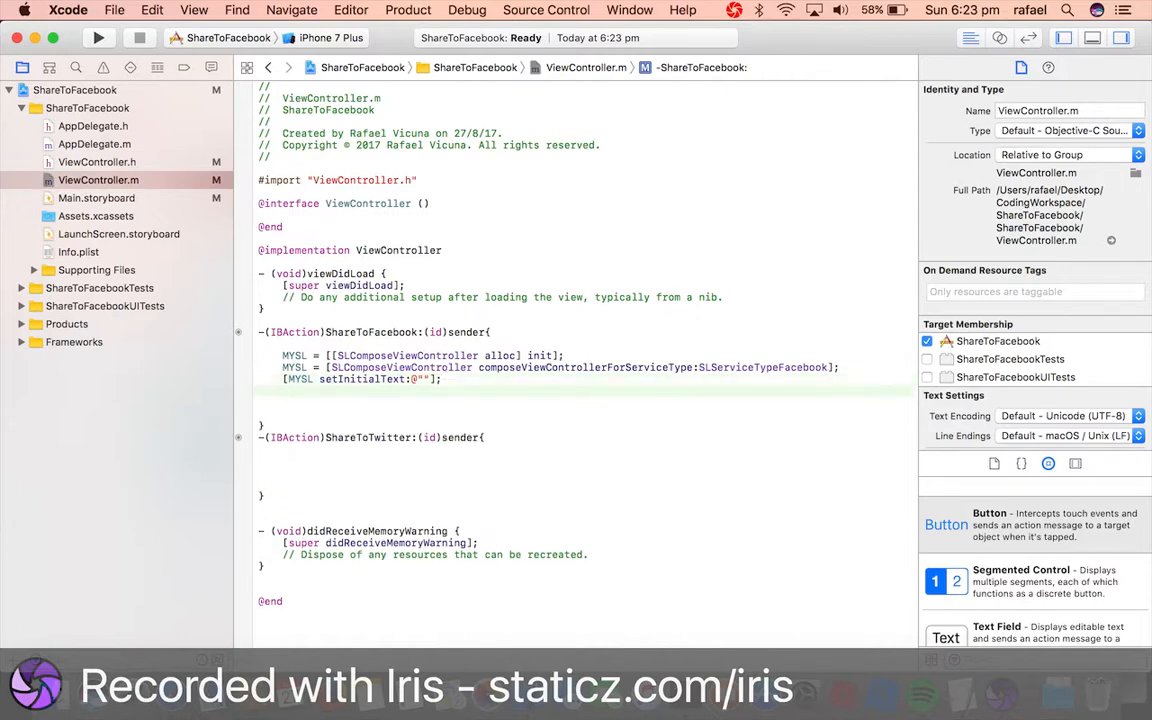
# Step: Present MYSL with presentViewController animated and a NULL completion
pyautogui.write('[self')
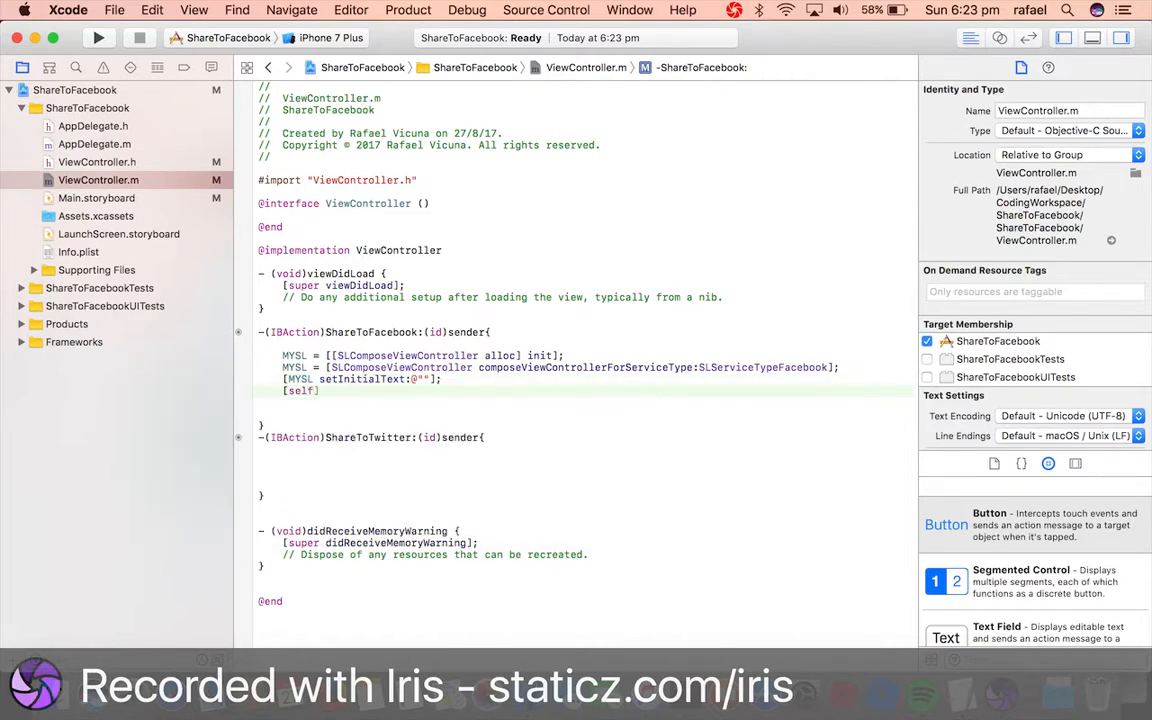
pyautogui.write('presentViewController:MYSL animated:YES completion:^(void)completion')
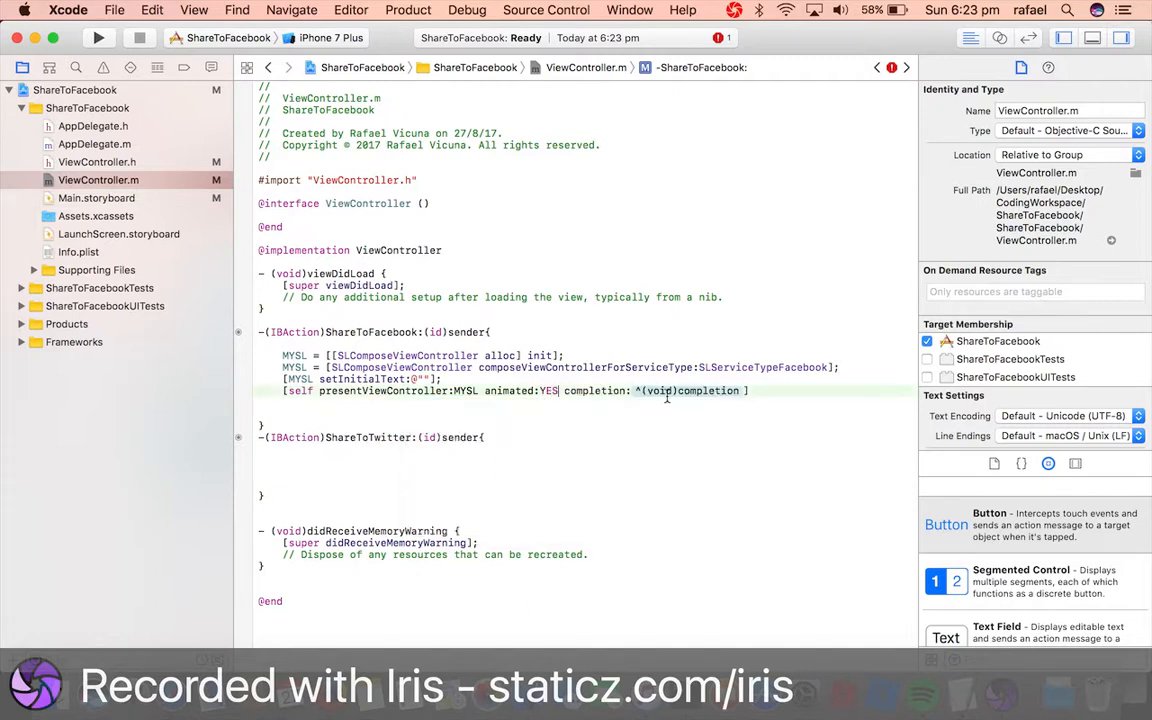
pyautogui.doubleClick(712, 390)
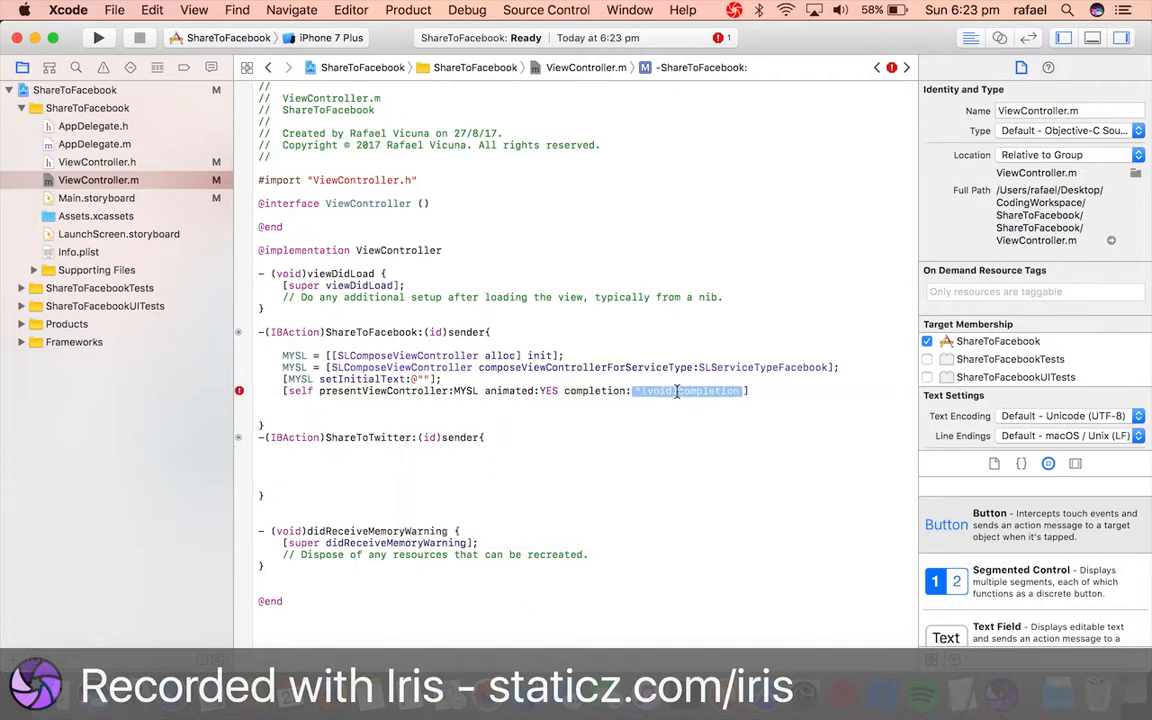
pyautogui.write('NULL')
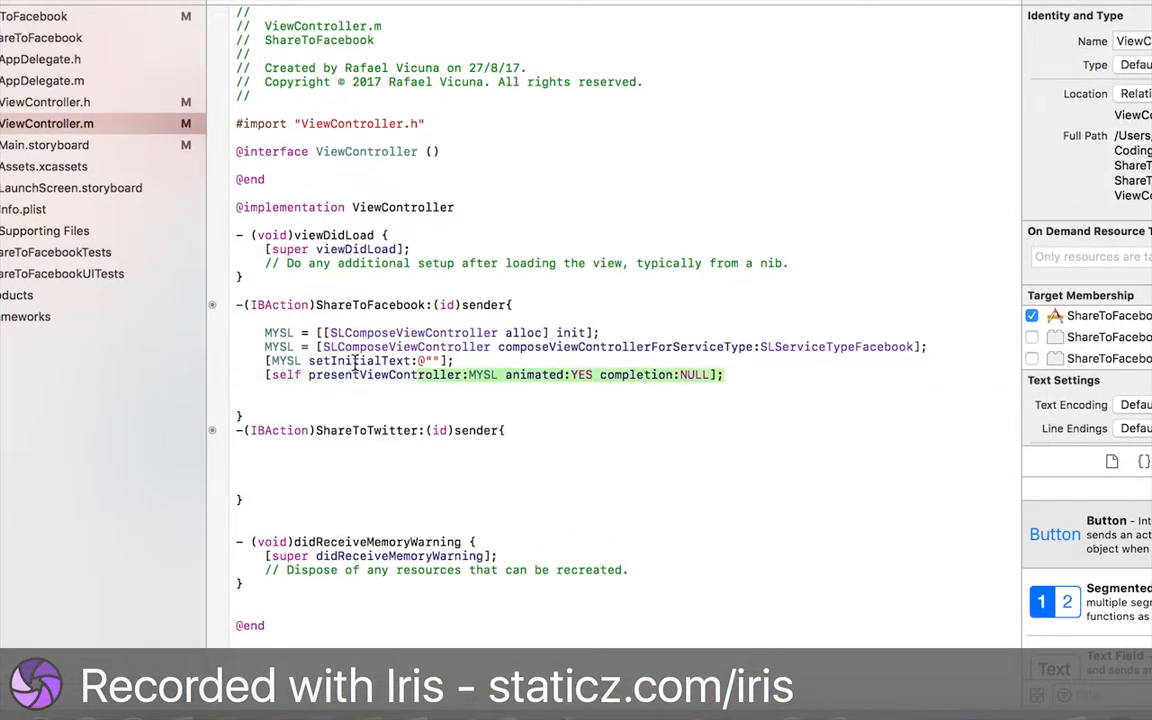
# Step: Copy the Facebook code into ShareToTwitter and switch its service type to SLServiceTypeTwitter
pyautogui.moveTo(264, 332); pyautogui.dragTo(724, 374)
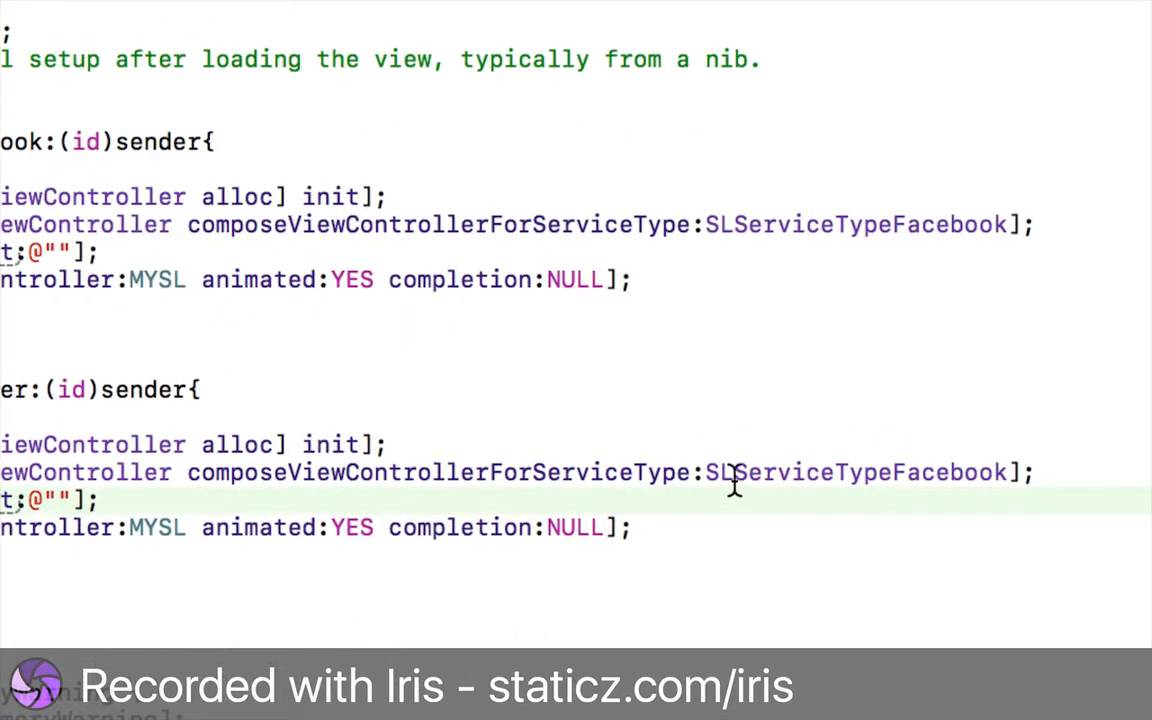
pyautogui.doubleClick(856, 472)
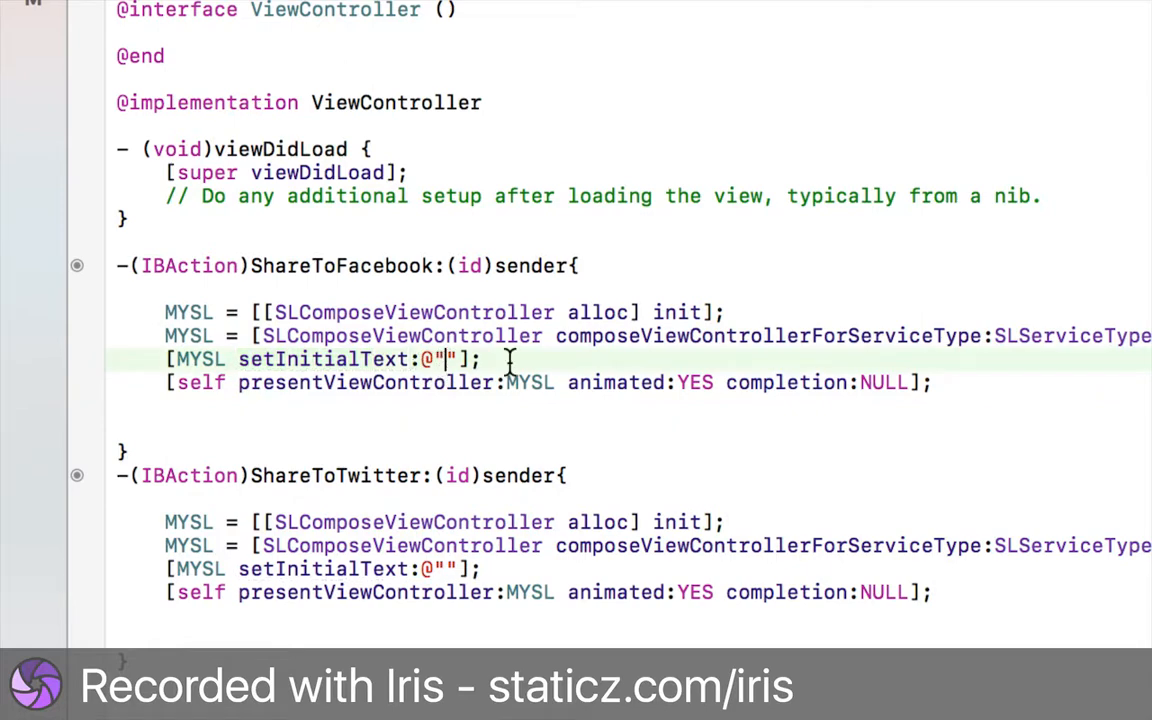
# Step: Set both setInitialText calls to 'Check out my app!'
pyautogui.write('Check out my app!')
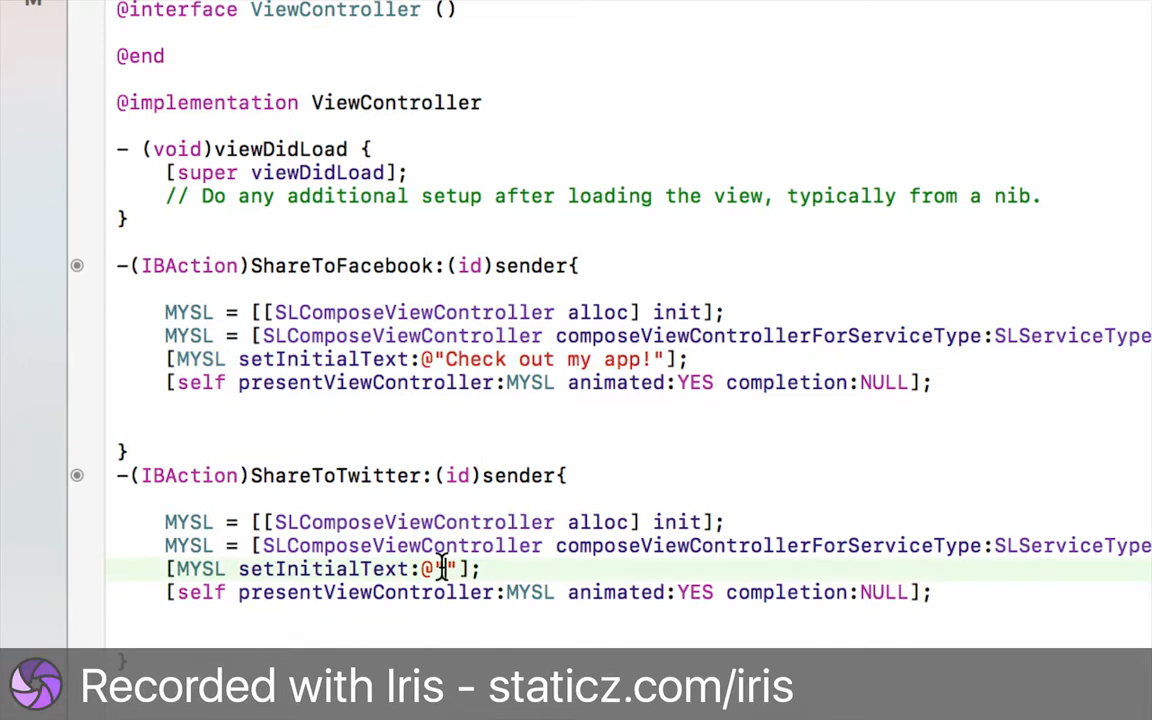
pyautogui.write('Check out my app!')
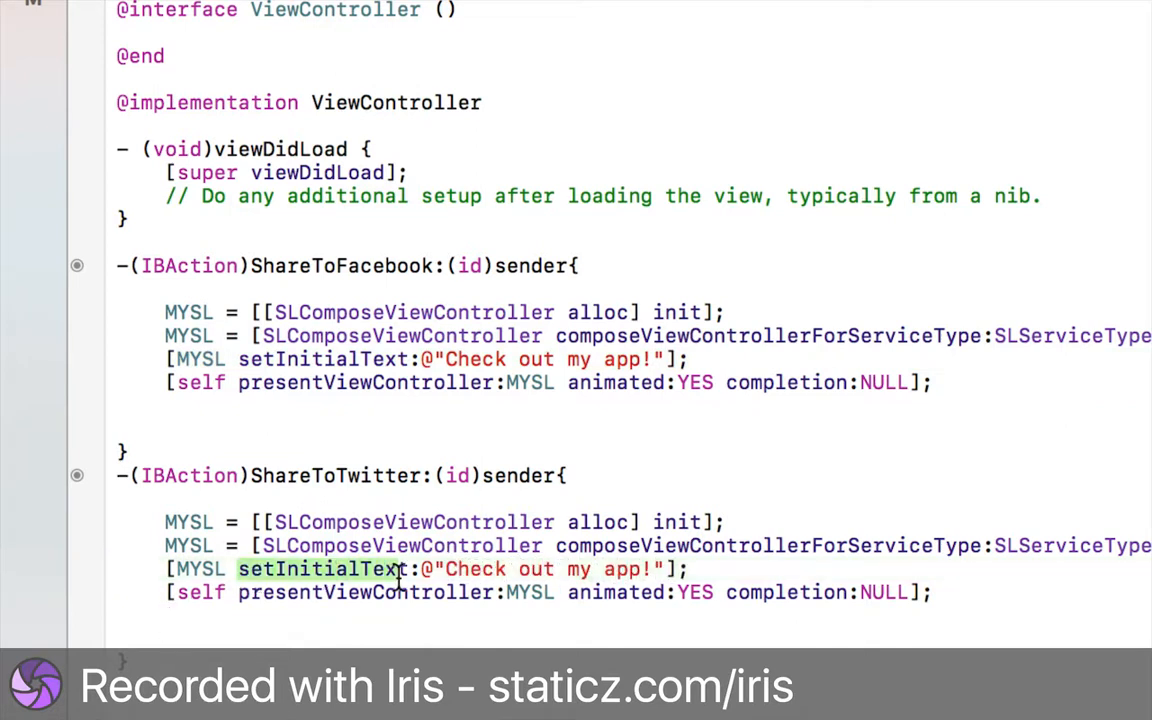
pyautogui.doubleClick(320, 568)
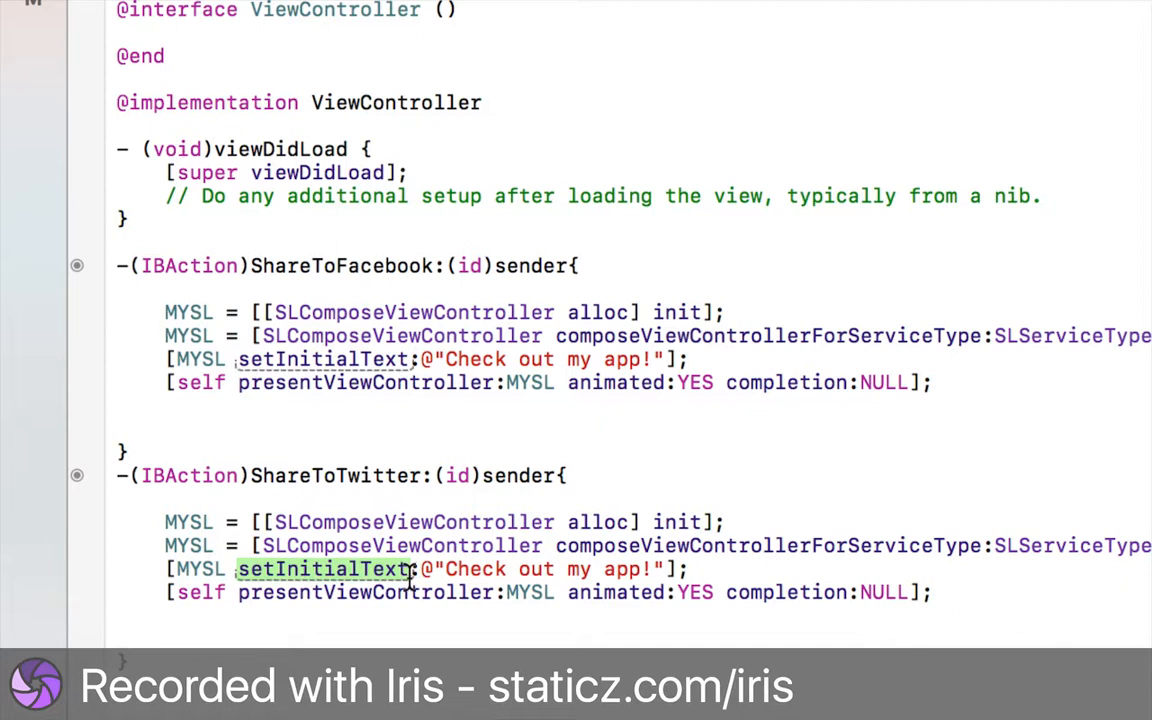
pyautogui.moveTo(448, 492)
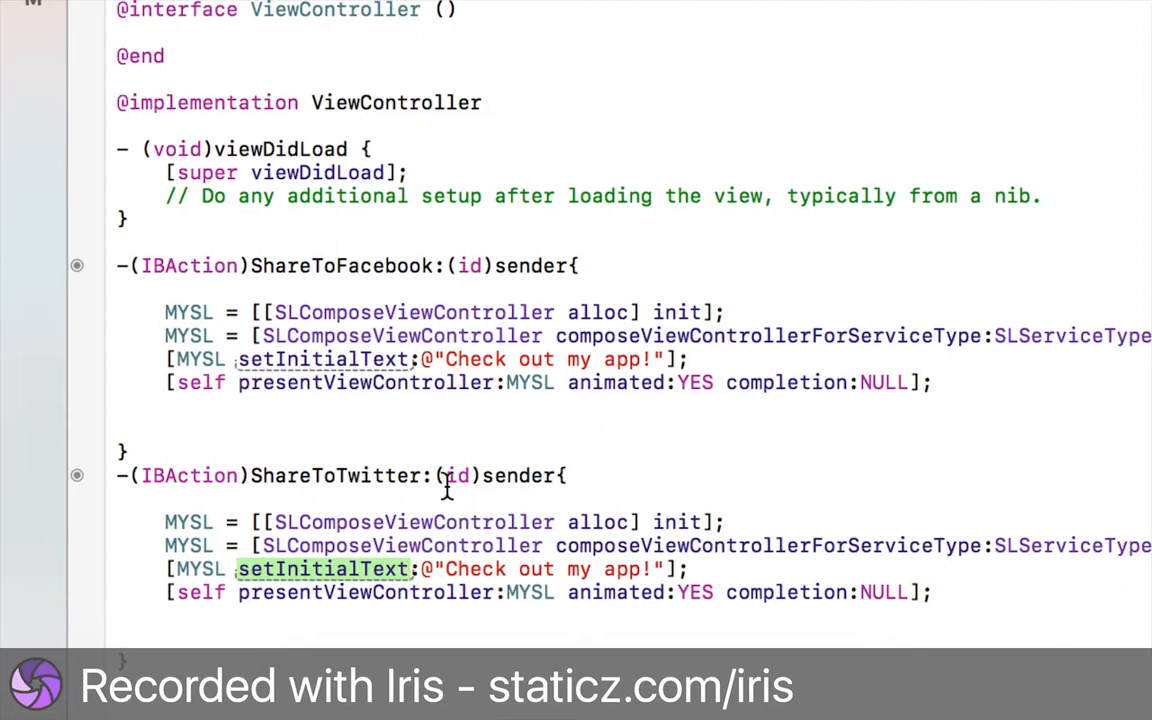
pyautogui.doubleClick(474, 360)
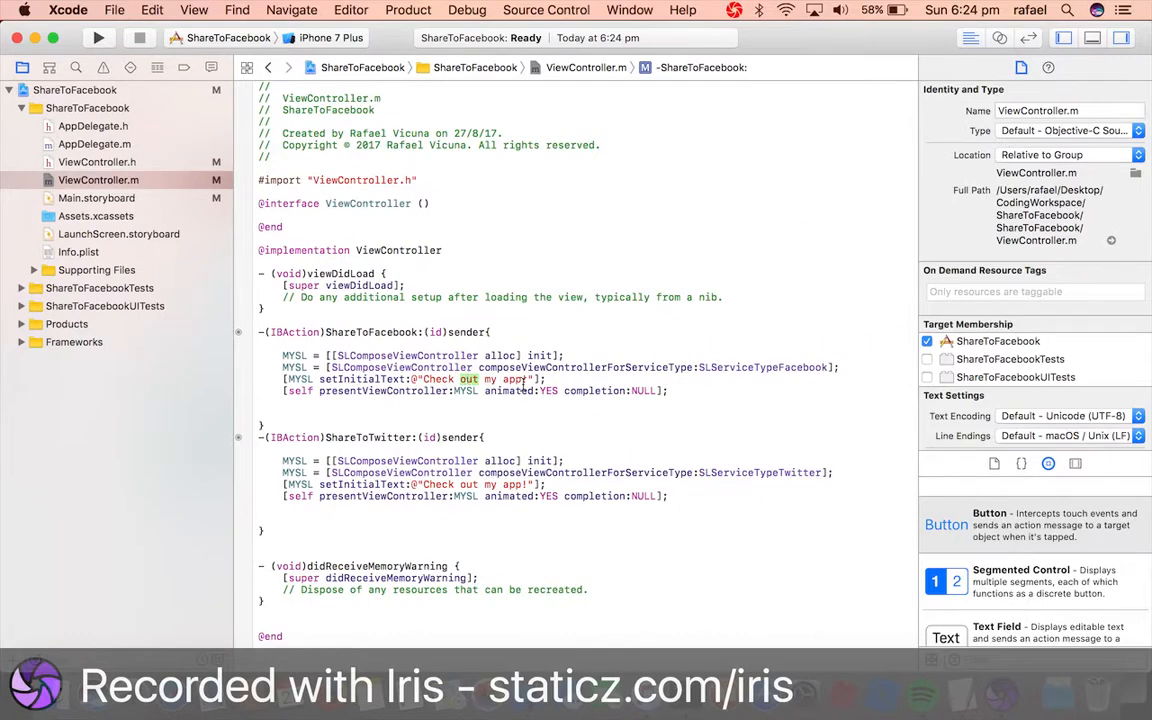
# Step: Choose the iPhone 7 simulator as destination and build and run the app
pyautogui.rightClick(670, 390)
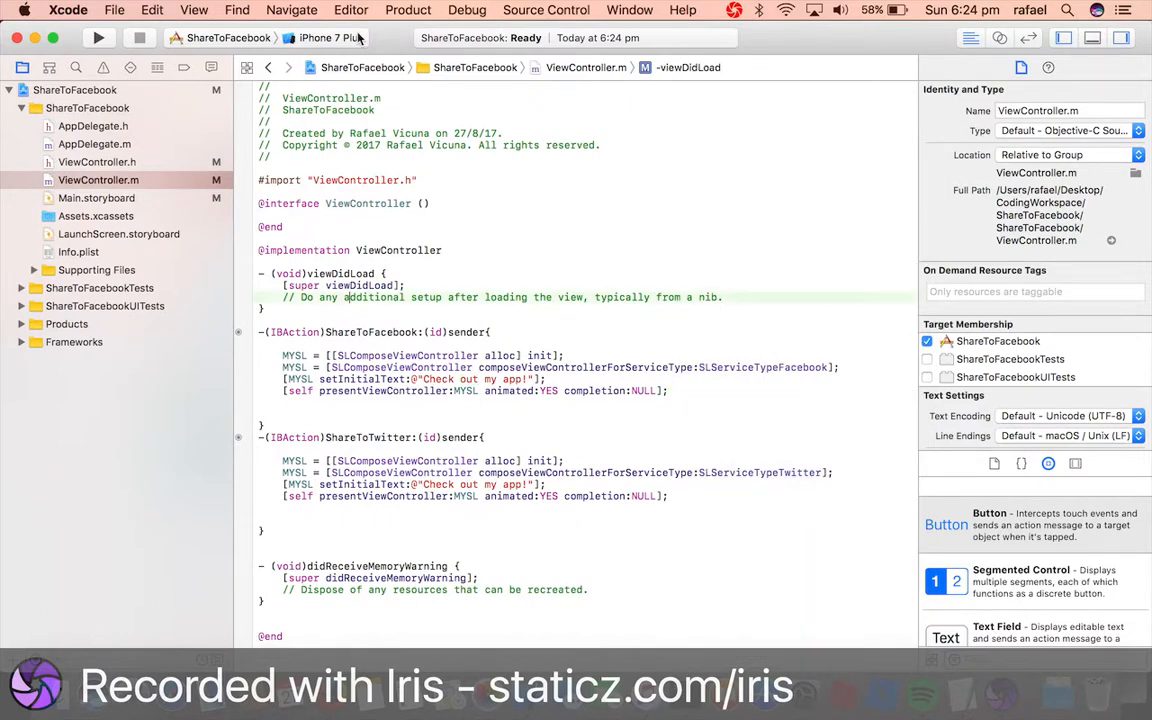
pyautogui.click(318, 38)
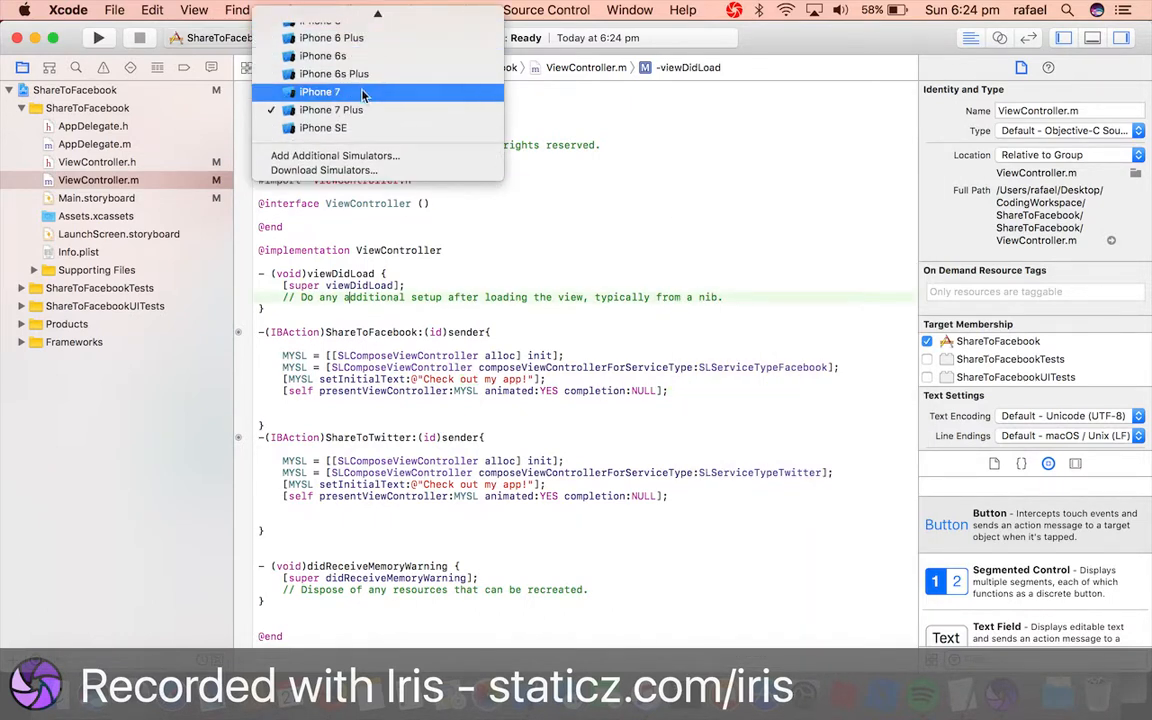
pyautogui.moveTo(368, 92)
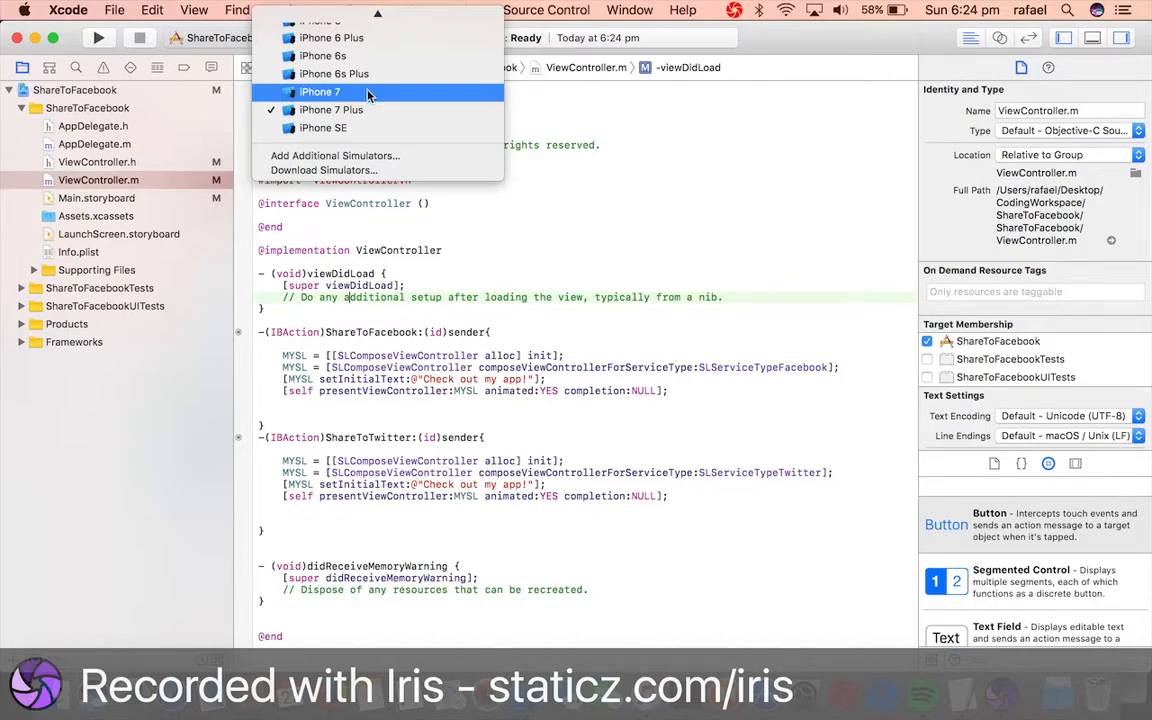
pyautogui.click(324, 92)
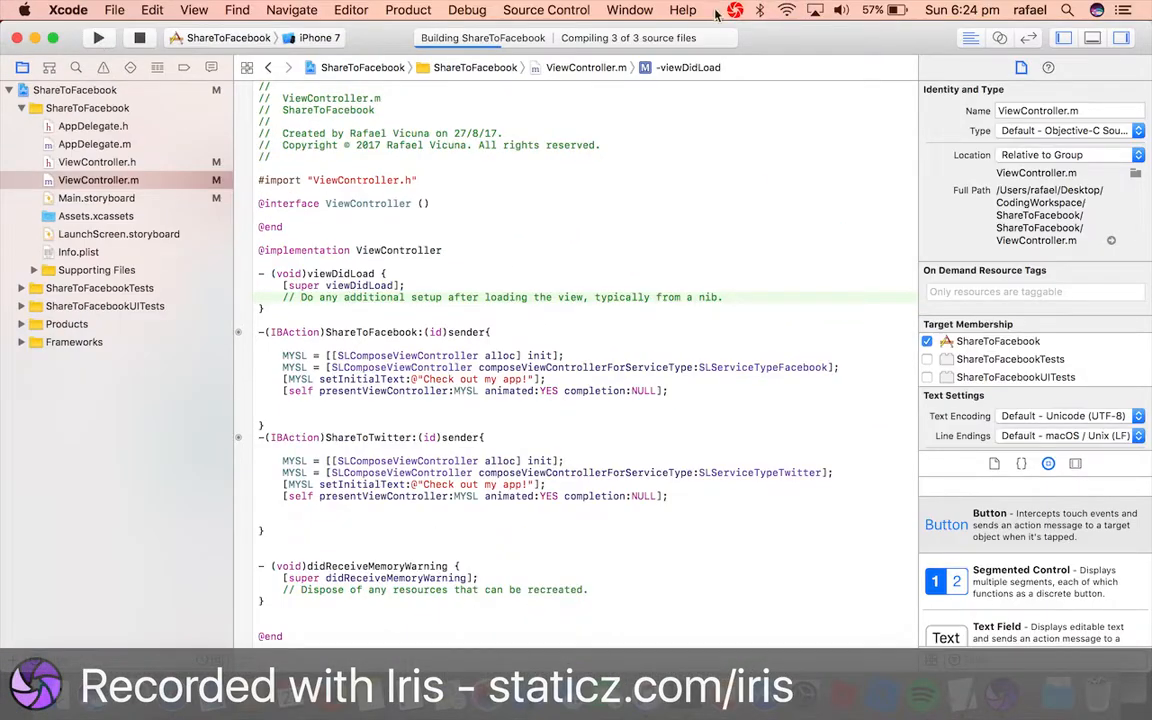
pyautogui.click(728, 10)
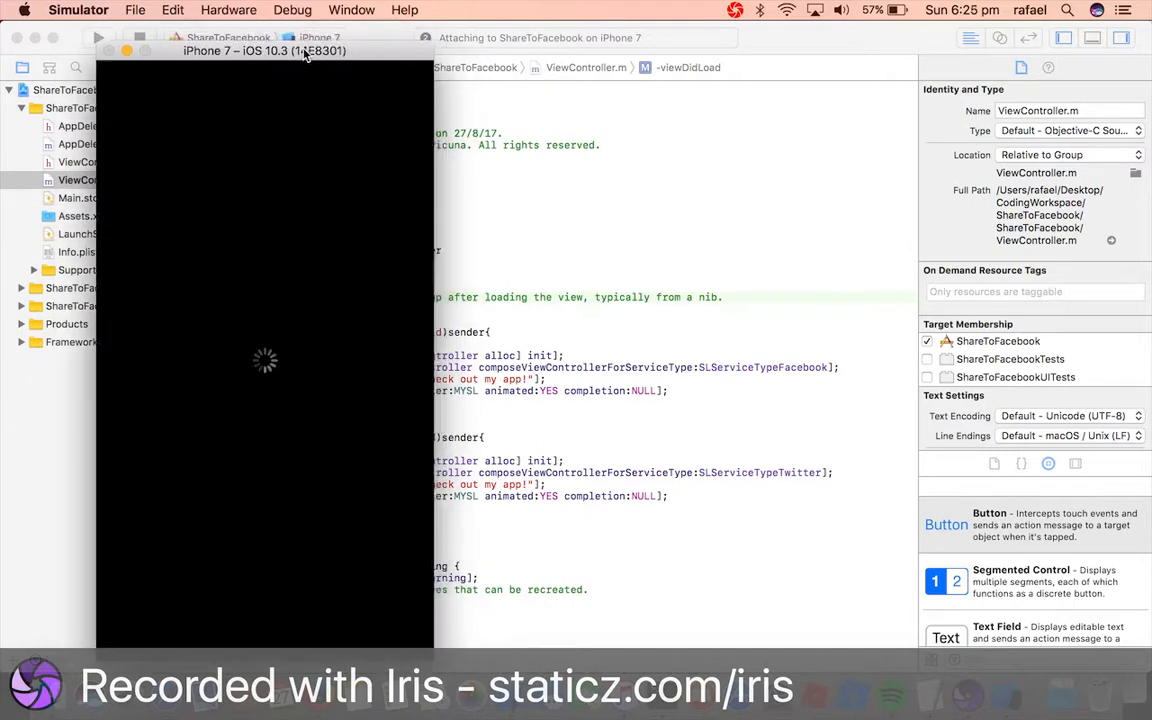
# Step: Position the Simulator window beside the code while the app launches
pyautogui.moveTo(264, 52); pyautogui.dragTo(476, 44)
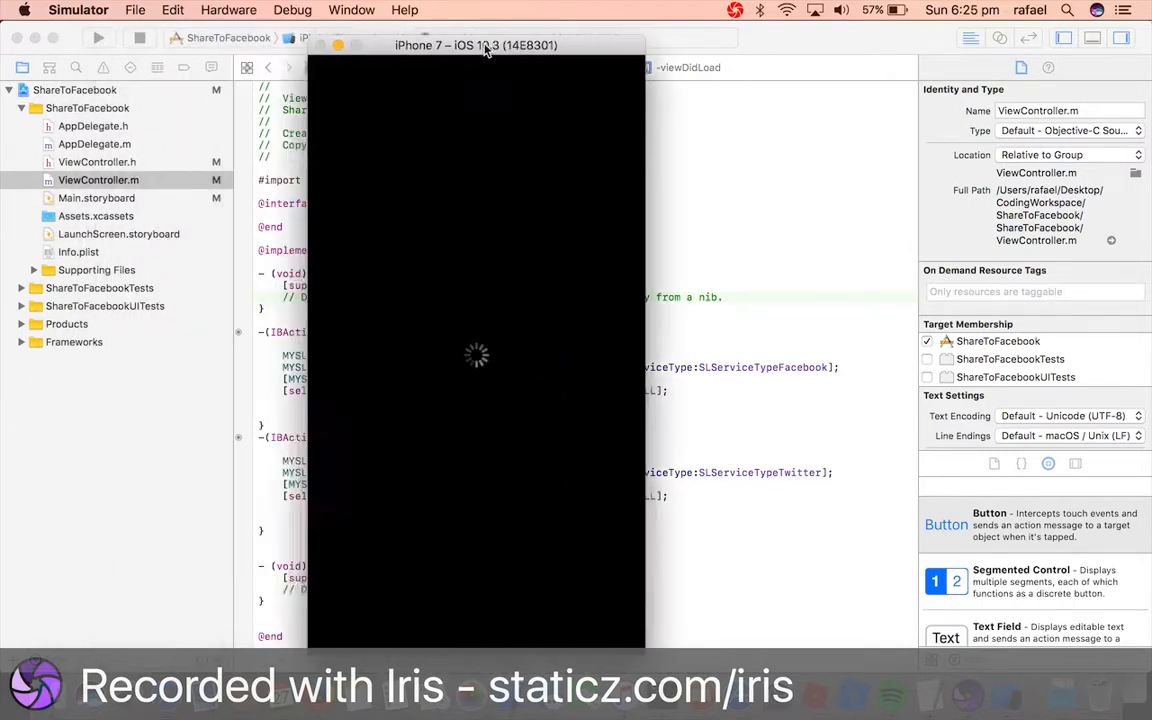
pyautogui.moveTo(476, 44); pyautogui.dragTo(572, 42)
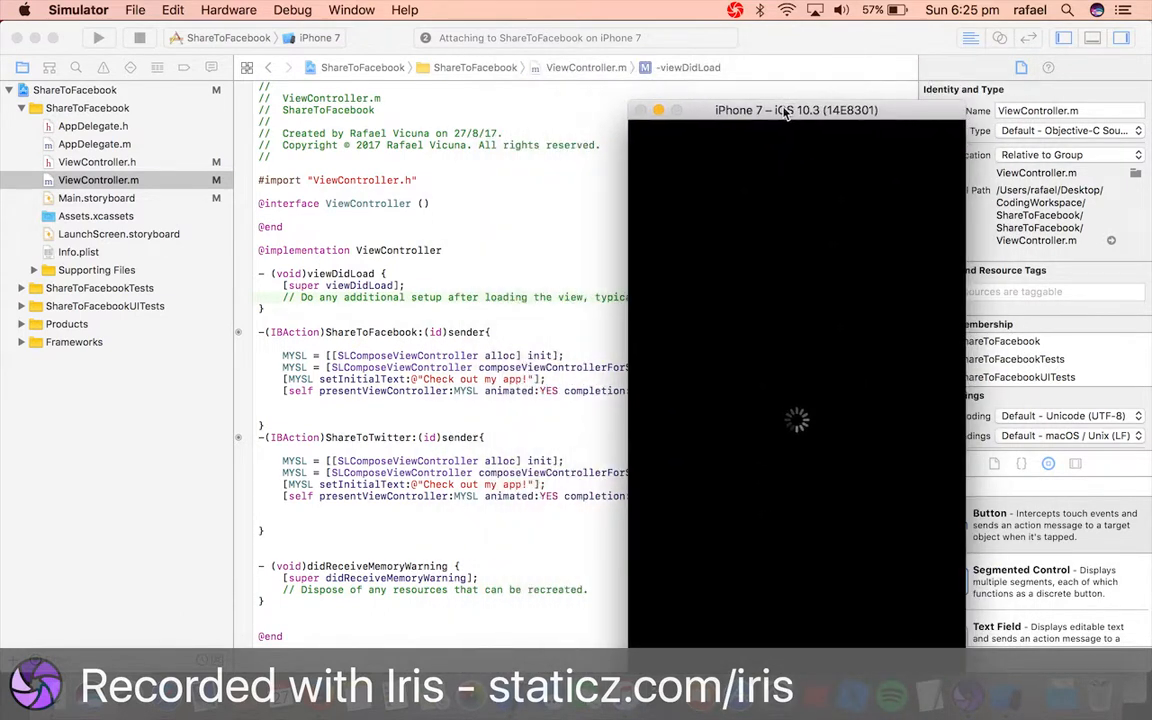
pyautogui.moveTo(796, 110); pyautogui.dragTo(640, 62)
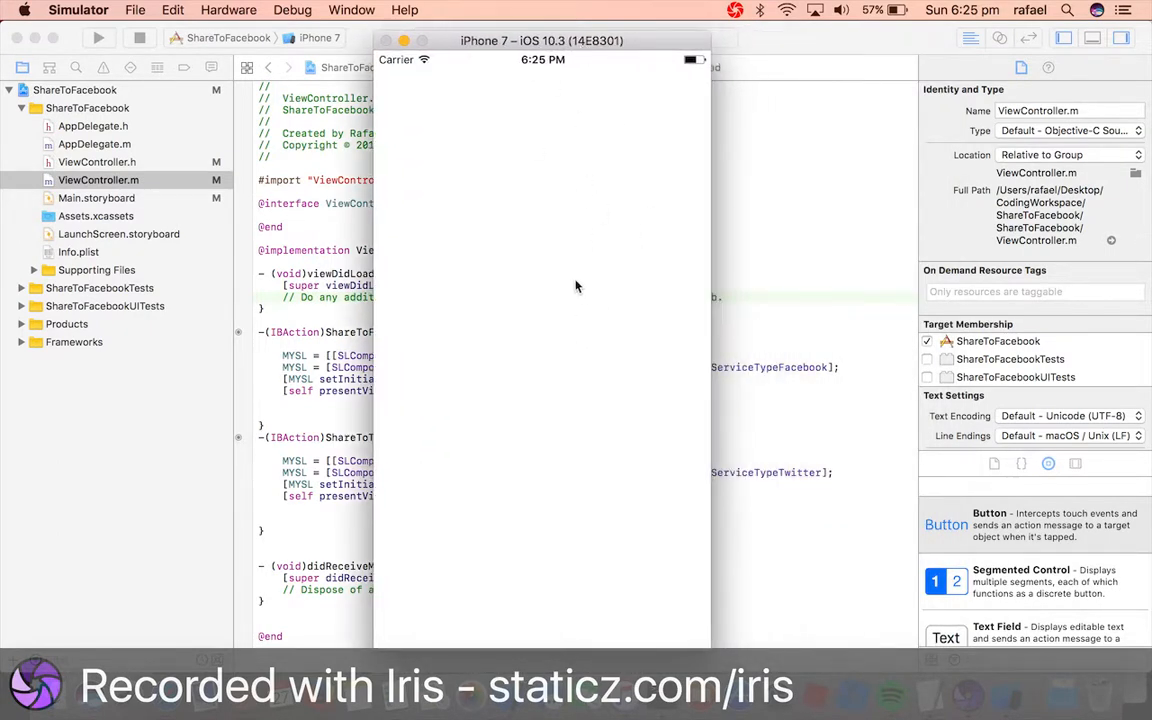
pyautogui.moveTo(492, 194)
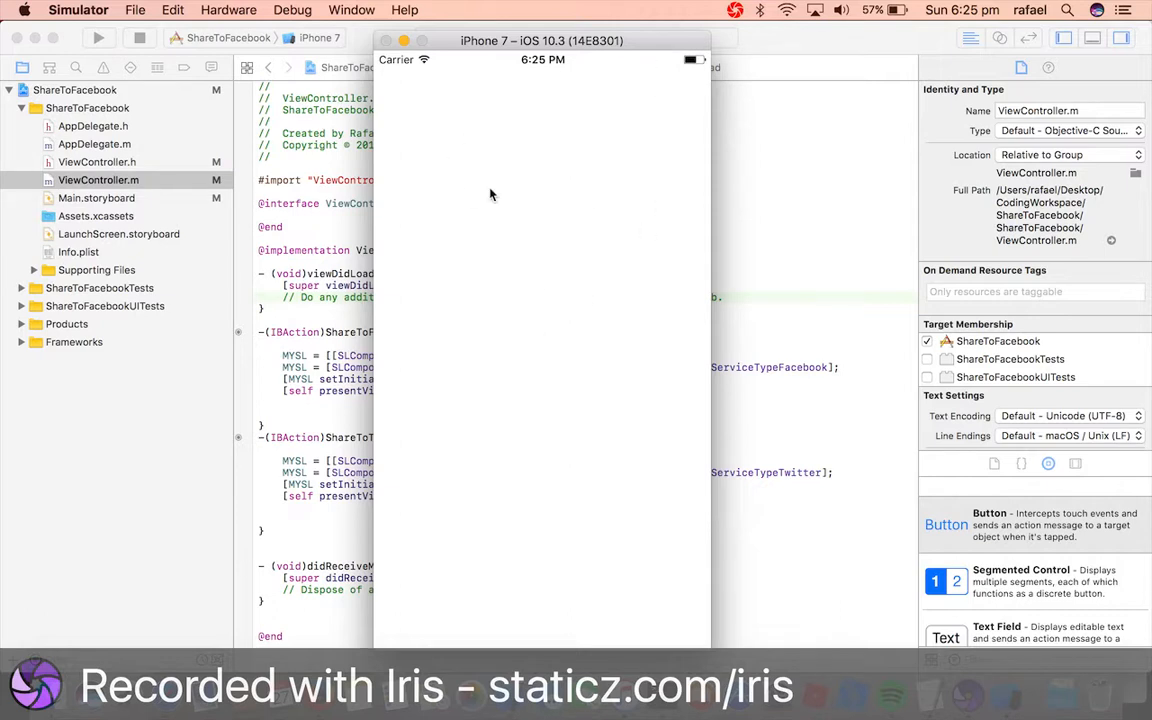
pyautogui.moveTo(512, 86)
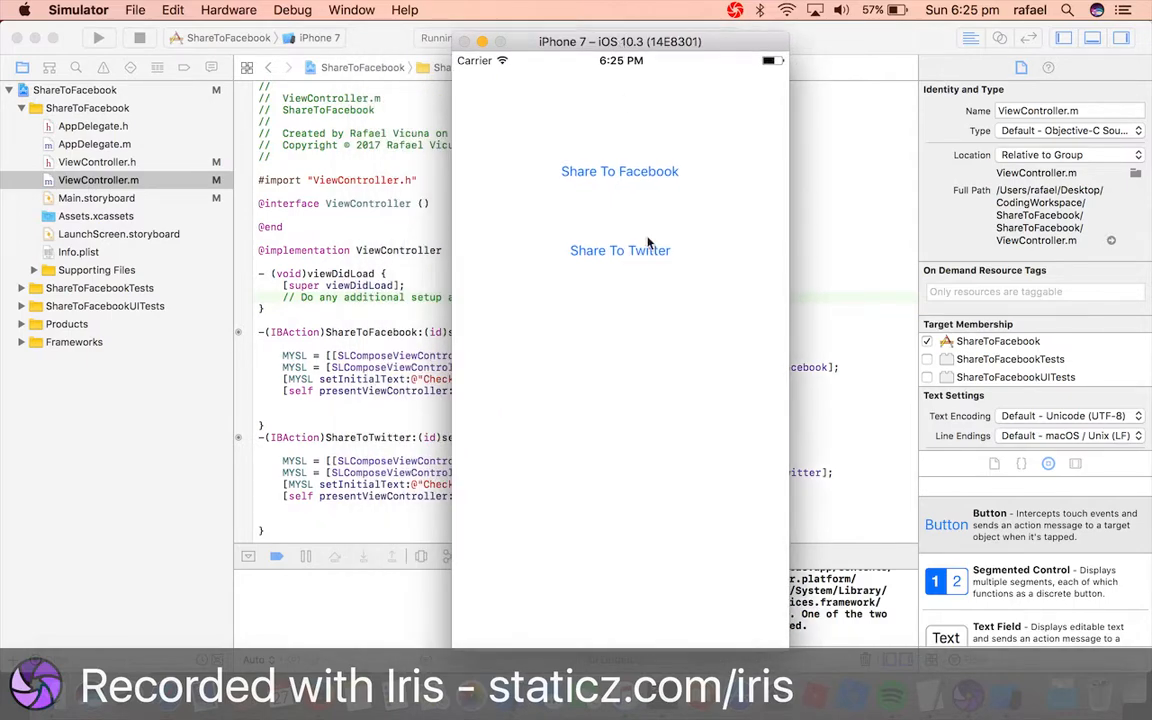
pyautogui.moveTo(620, 188)
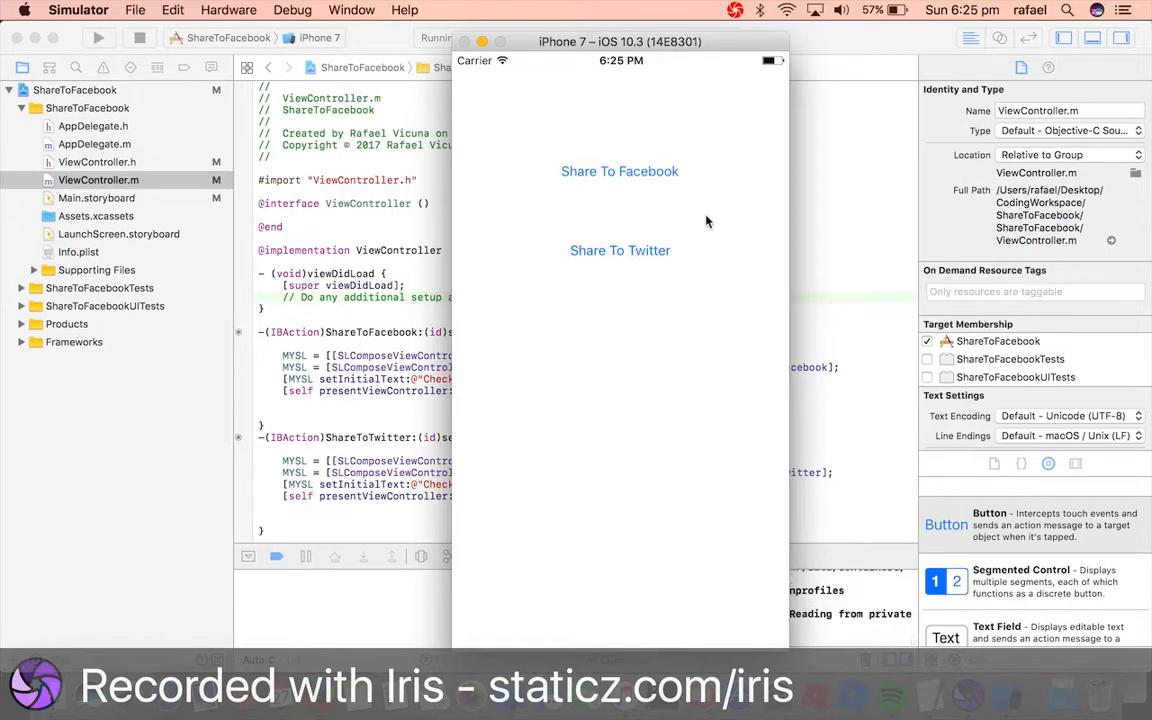
# Step: Try Share To Facebook, seeing 'Check out my app!' and dismissing the no-Facebook-account alert
pyautogui.click(620, 172)
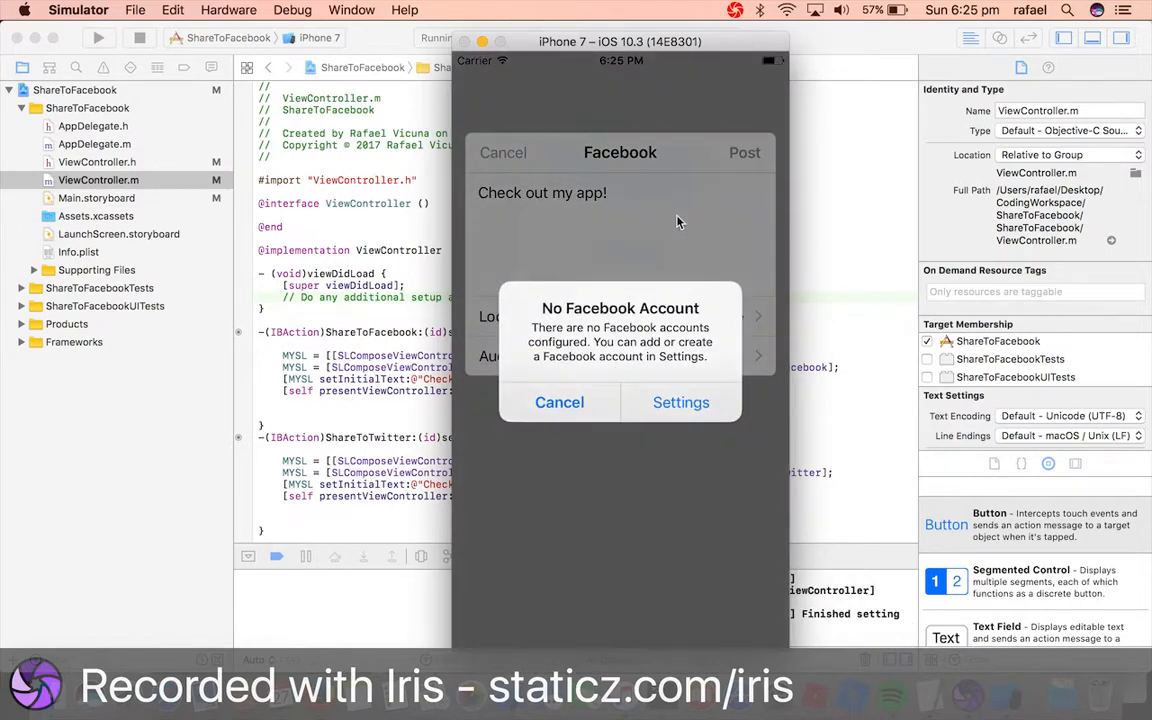
pyautogui.moveTo(656, 360)
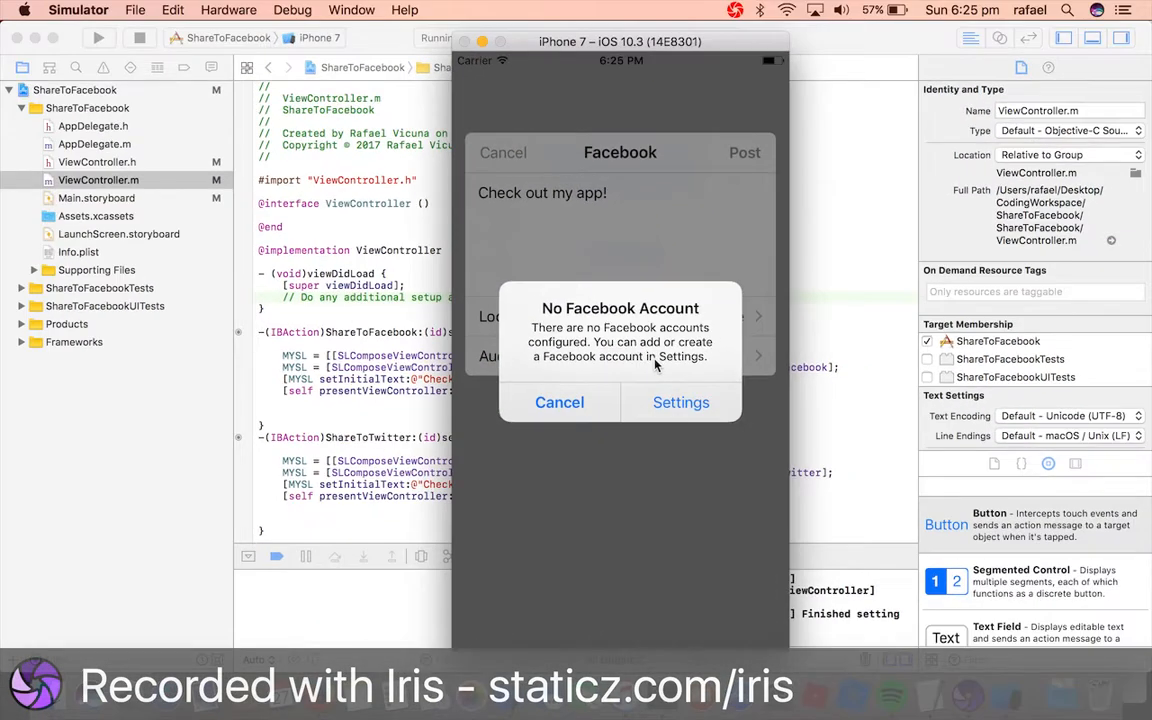
pyautogui.moveTo(476, 608)
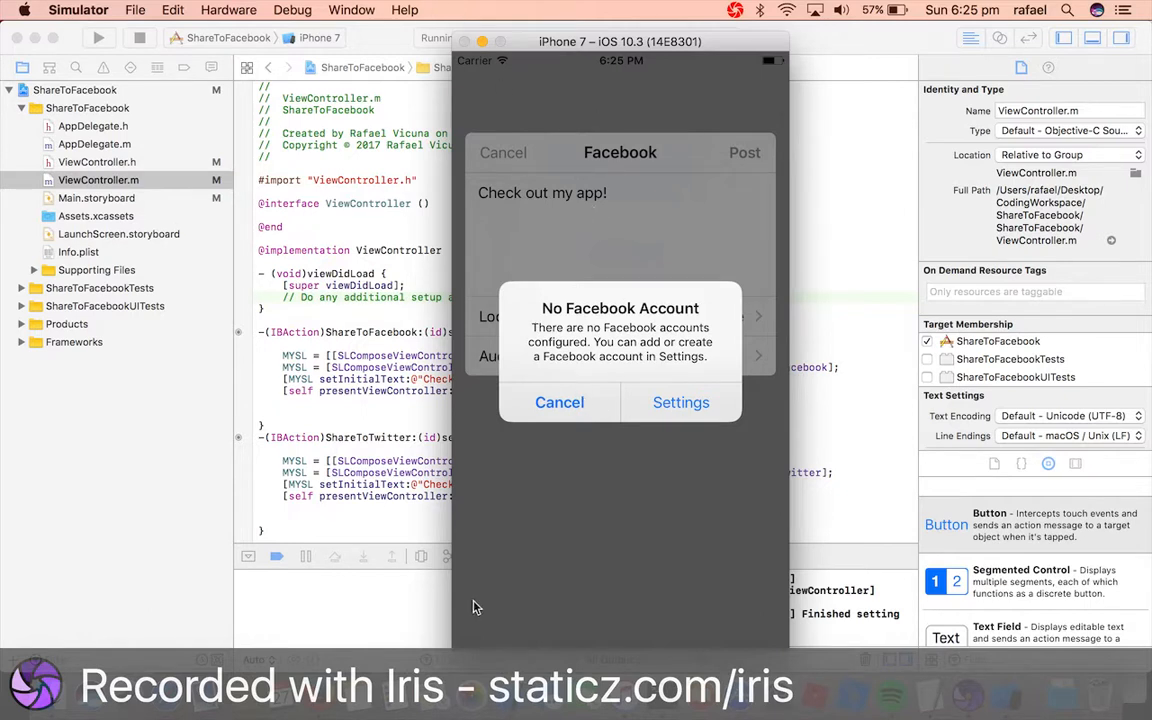
pyautogui.moveTo(588, 402)
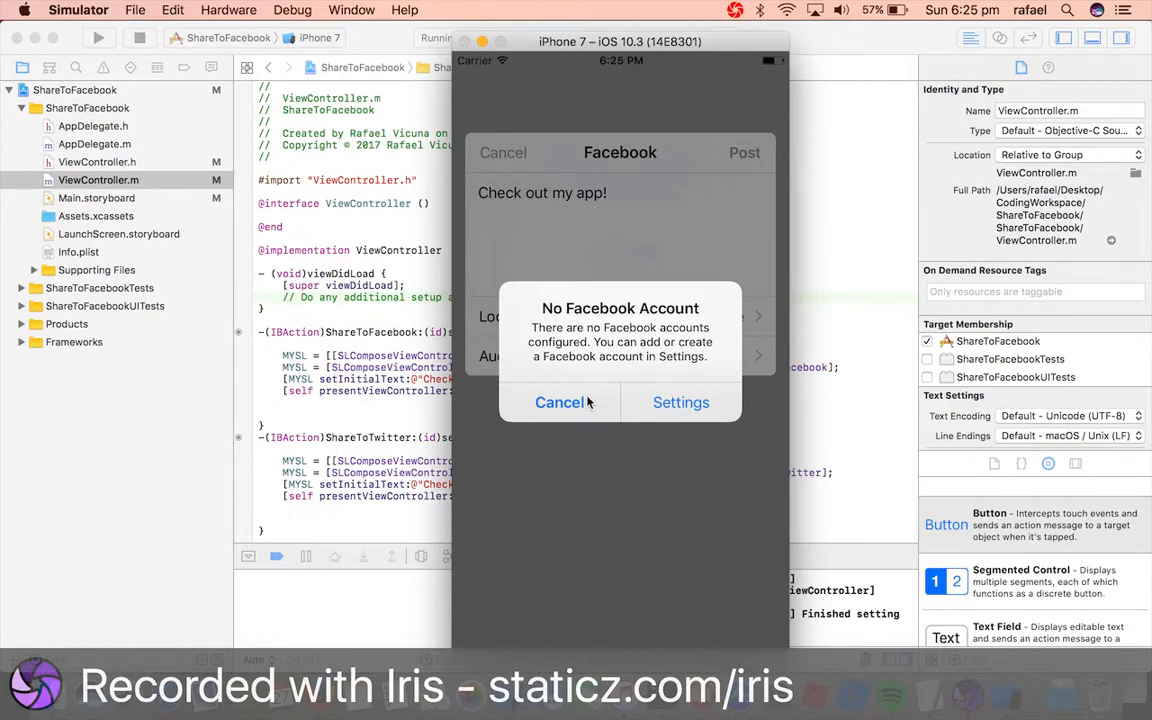
pyautogui.click(560, 402)
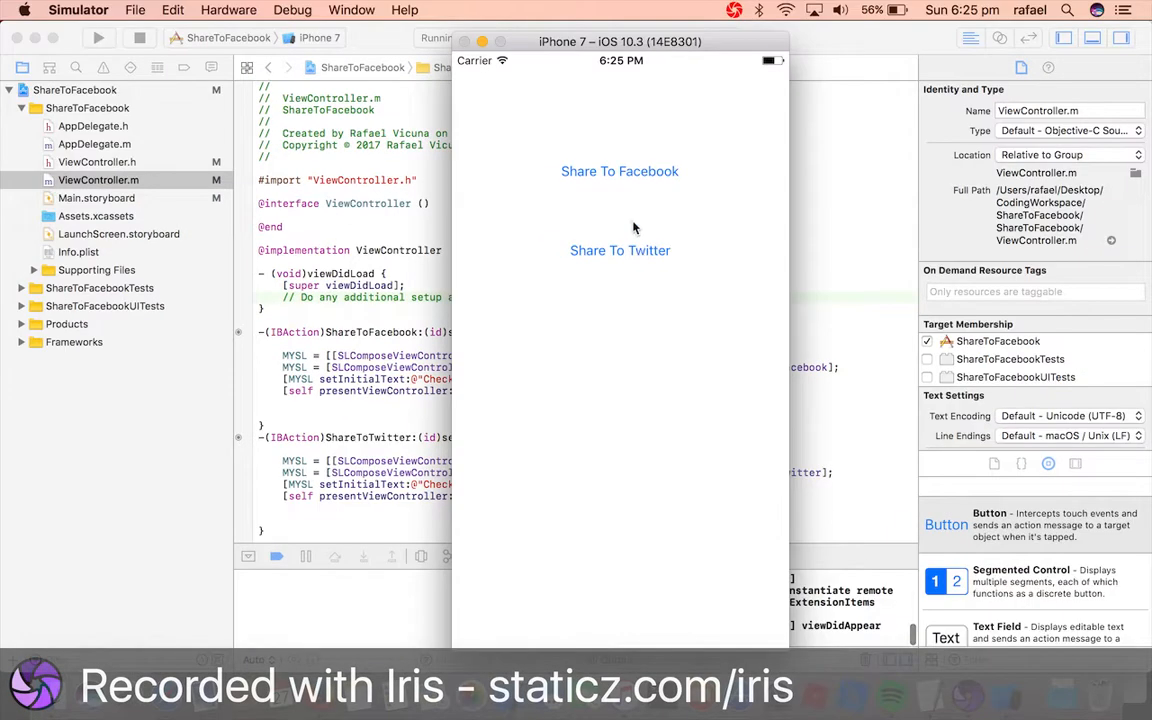
# Step: Try Share To Twitter, seeing the compose sheet and dismissing the no-Twitter-accounts alert
pyautogui.click(620, 250)
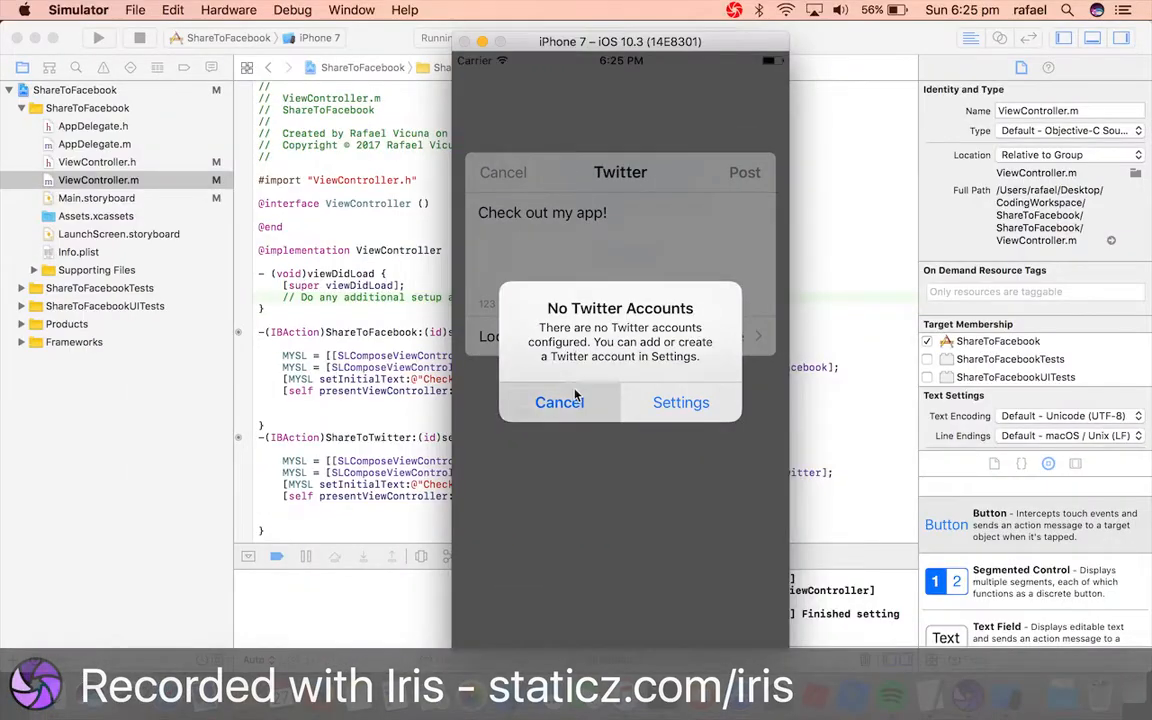
pyautogui.click(560, 402)
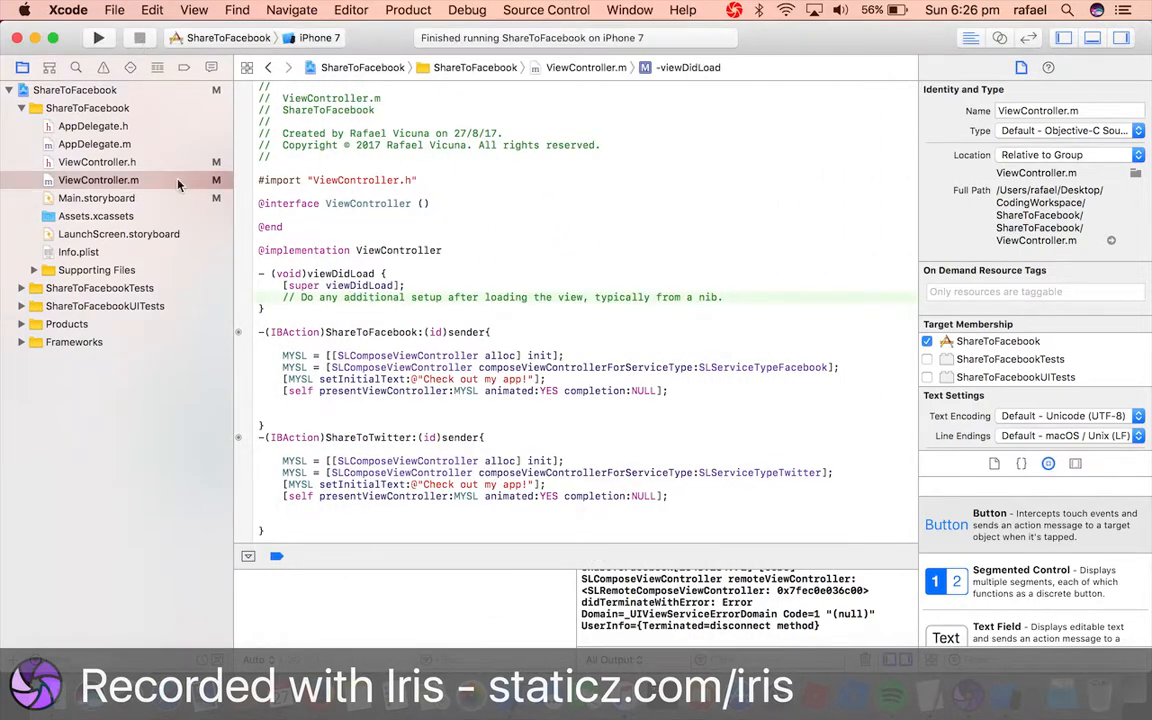
pyautogui.moveTo(668, 192)
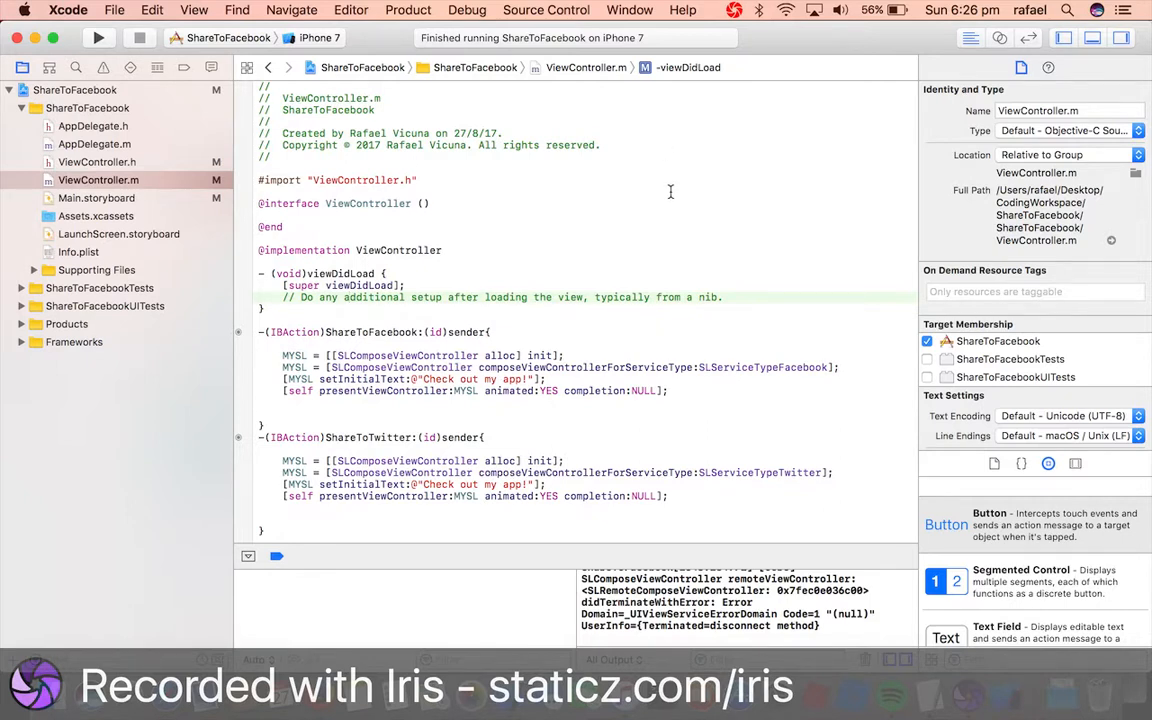